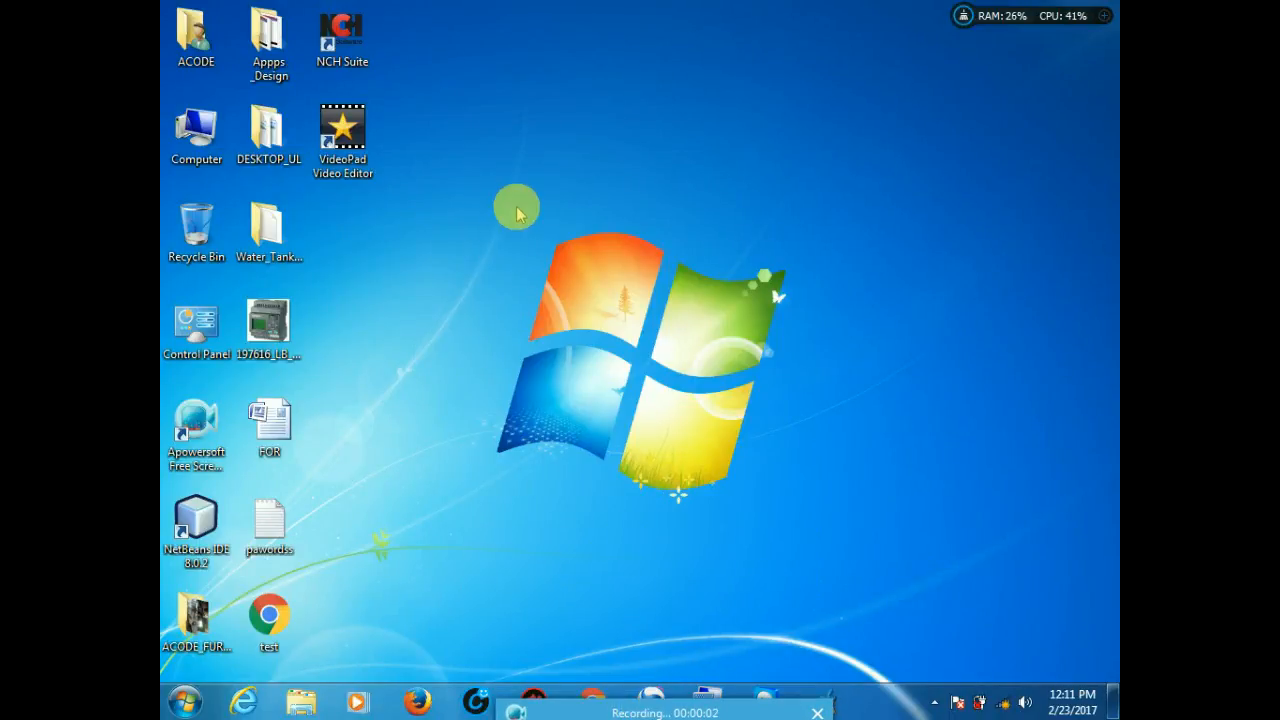
{"action": "mouse_move", "coordinate": [440, 344]}
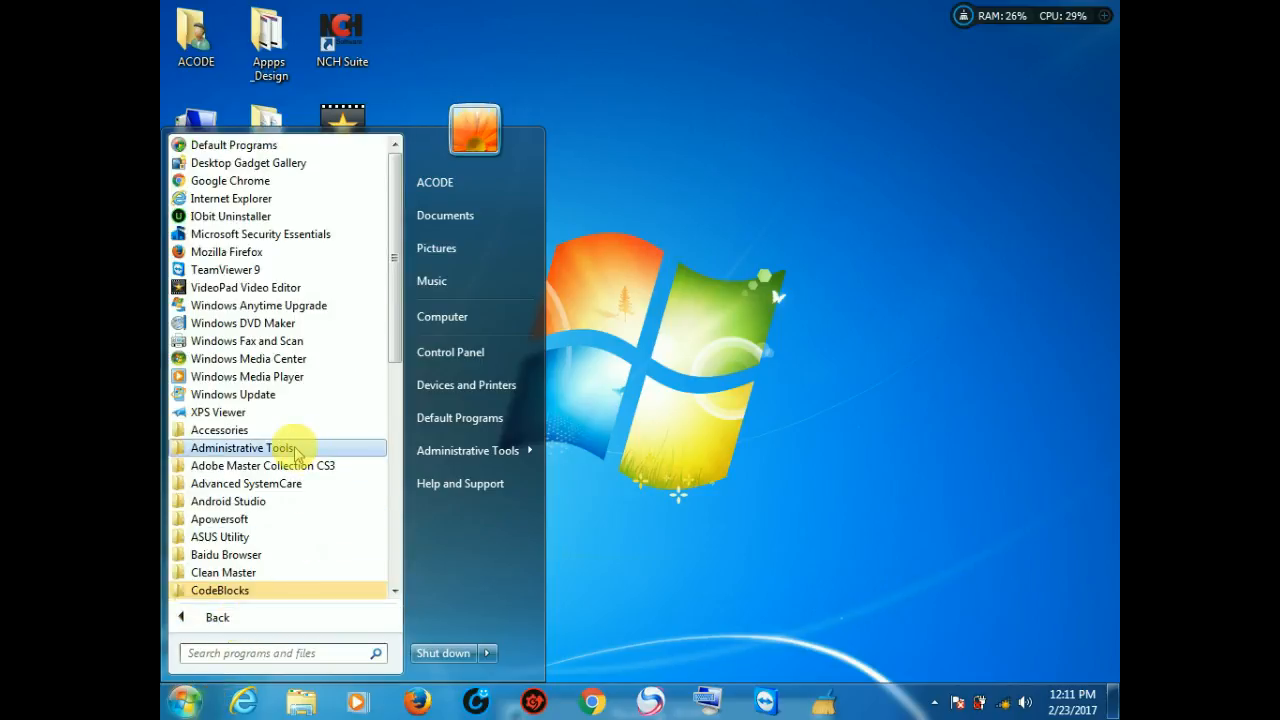
Step: Launch LOGO!Soft Comfort from the Siemens LOGO!Soft folder in All Programs
{"action": "scroll", "scroll_direction": "down", "scroll_amount": 3}
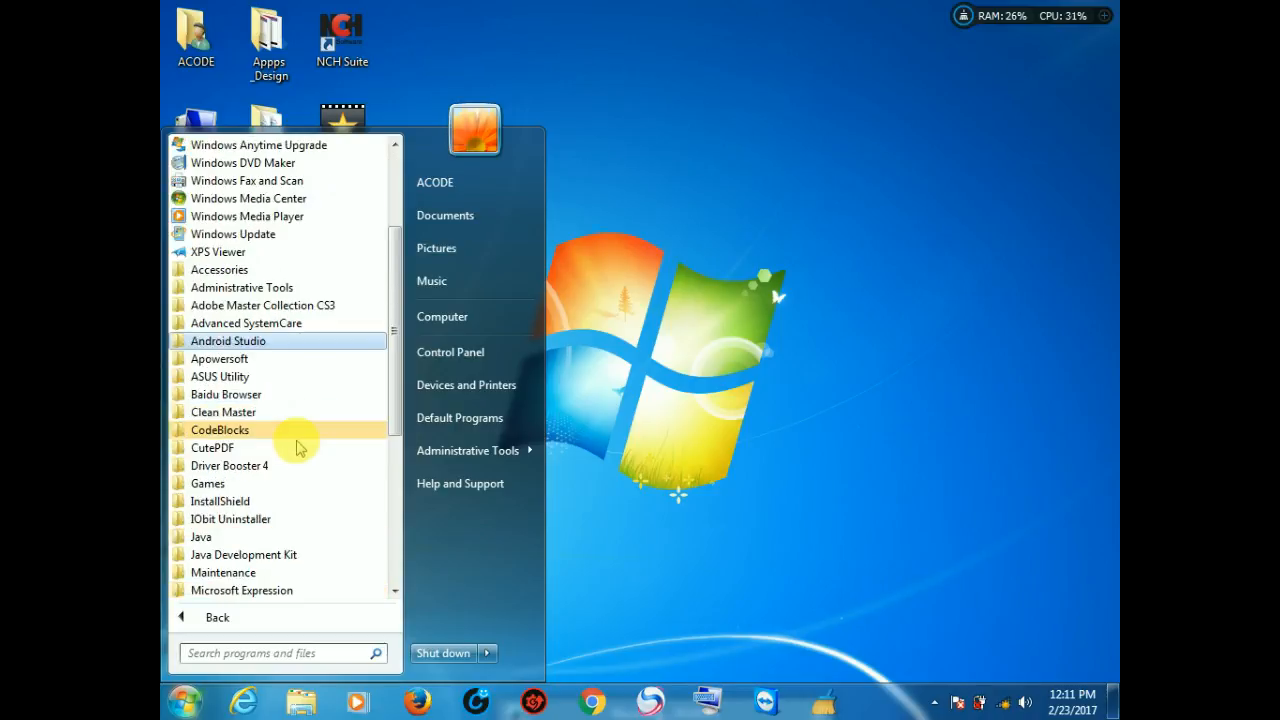
{"action": "scroll", "scroll_direction": "down", "scroll_amount": 3}
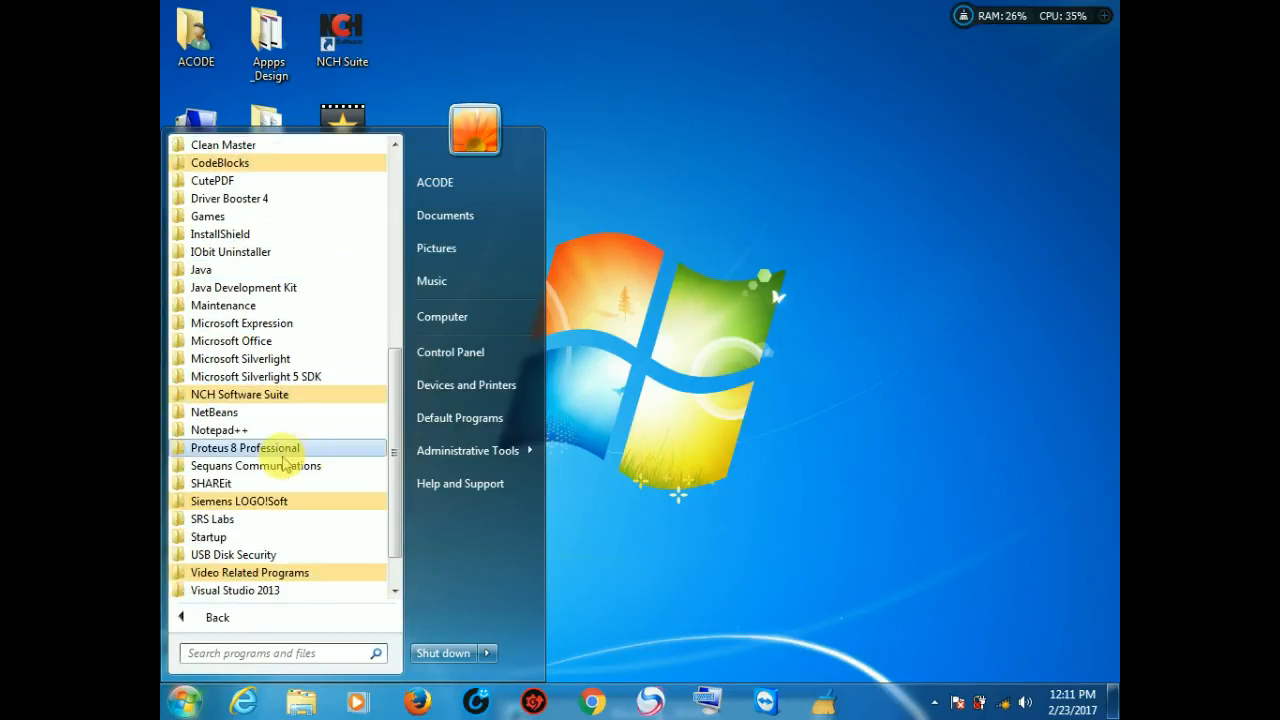
{"action": "scroll", "scroll_direction": "down", "scroll_amount": 3}
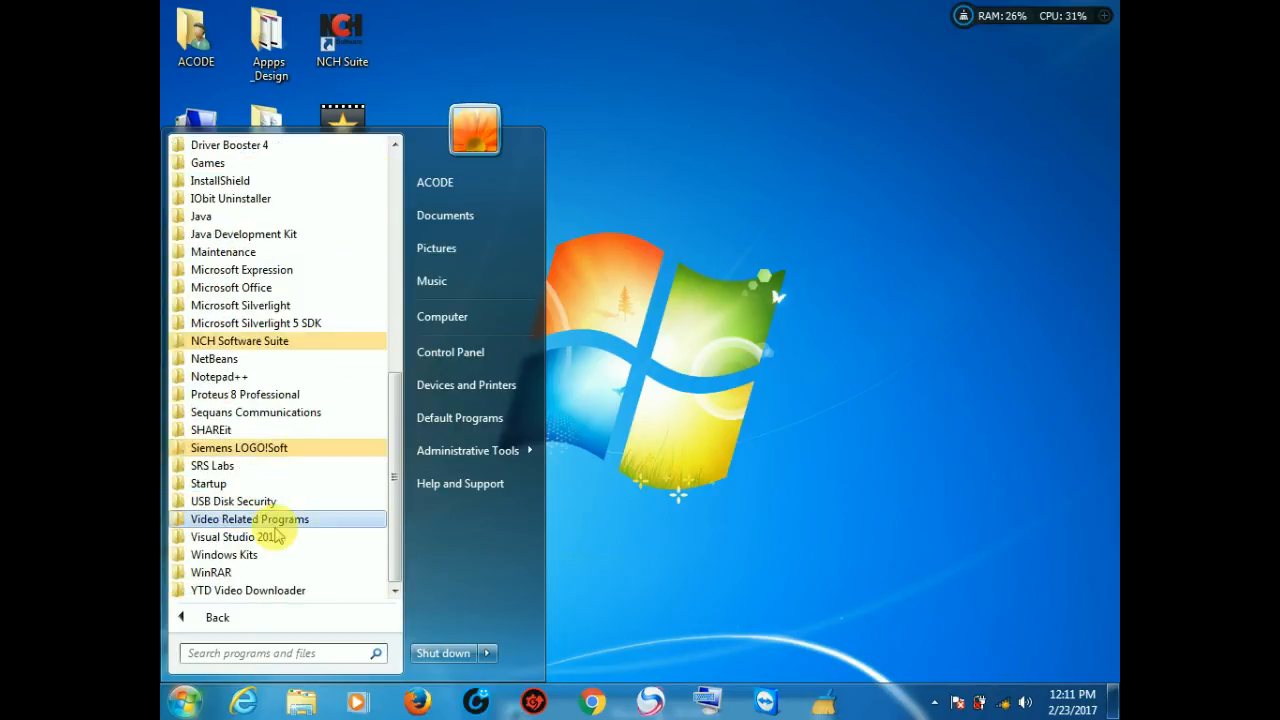
{"action": "left_click", "coordinate": [238, 448]}
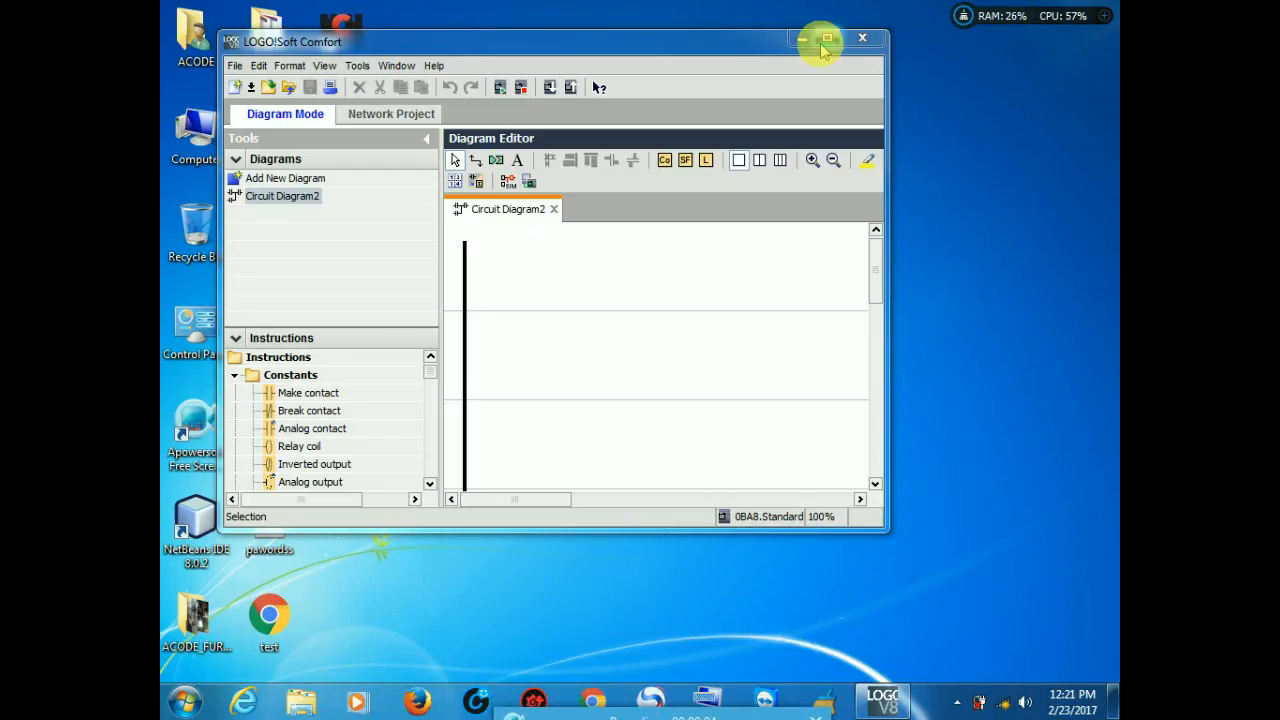
Step: Maximize the window and place an Analog Comparator block SF001 on the diagram
{"action": "left_click", "coordinate": [824, 40]}
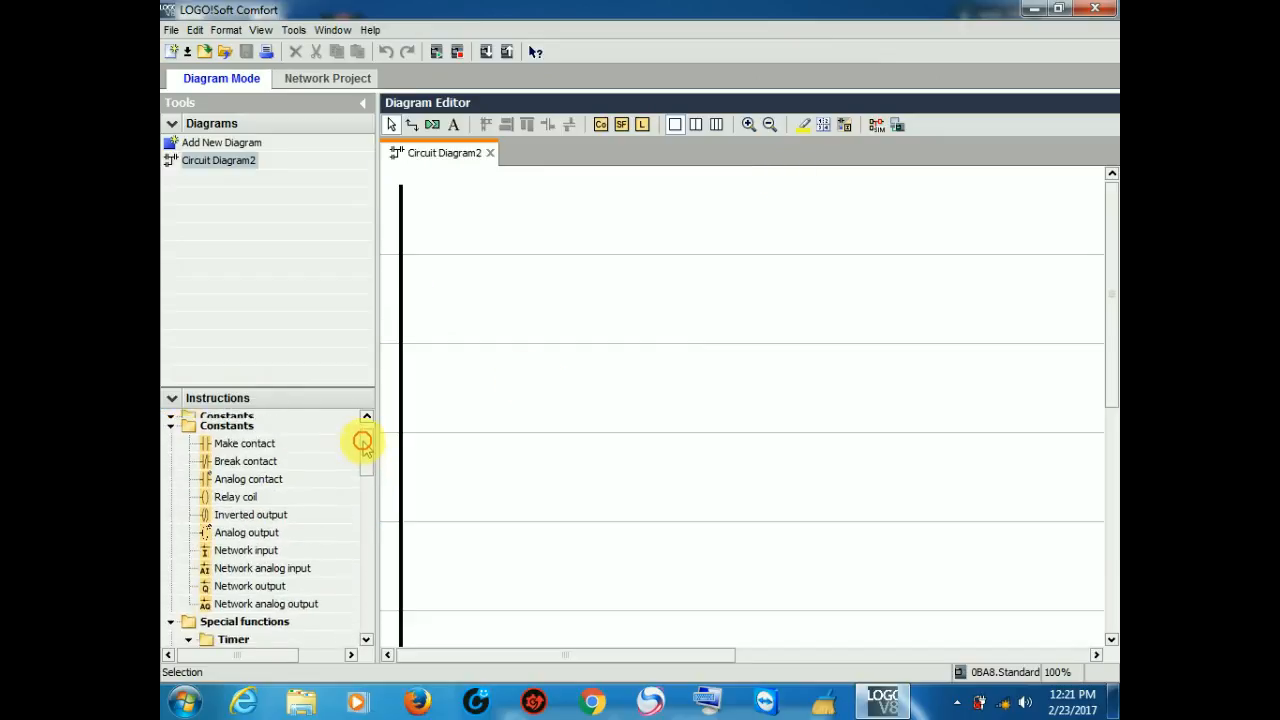
{"action": "scroll", "scroll_direction": "down", "scroll_amount": 3}
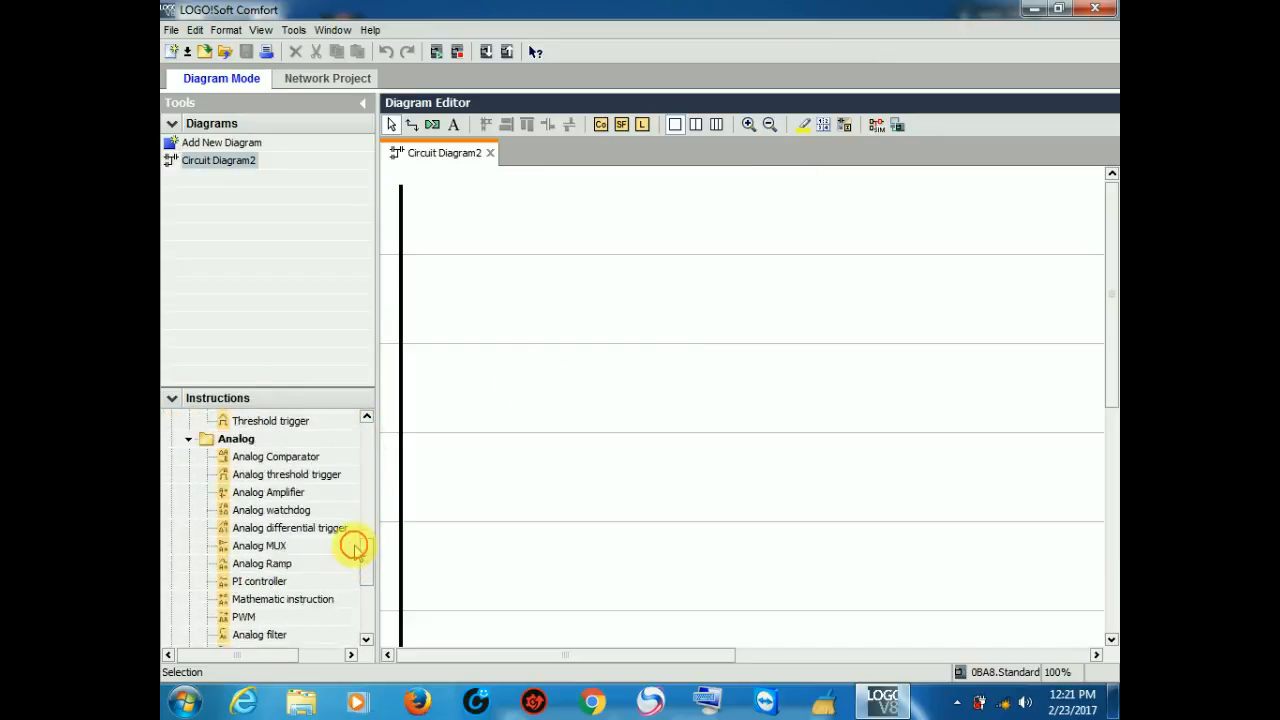
{"action": "left_click", "coordinate": [286, 516]}
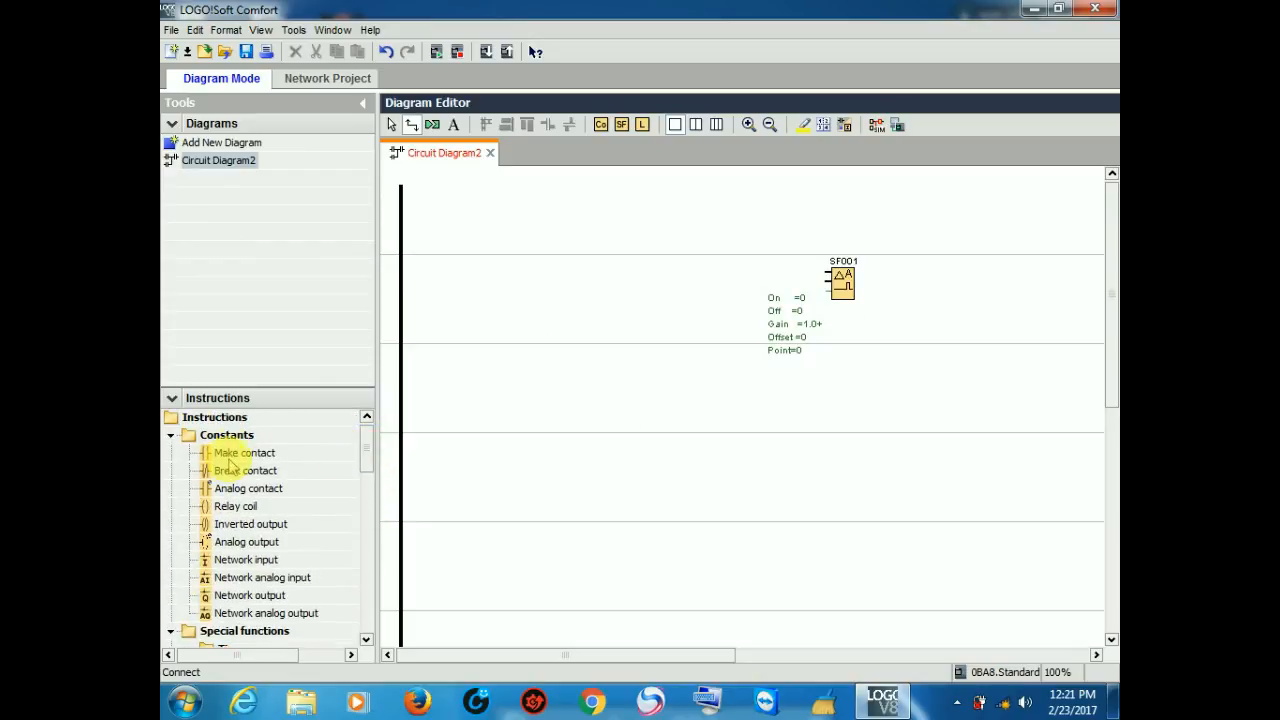
{"action": "mouse_move", "coordinate": [248, 496]}
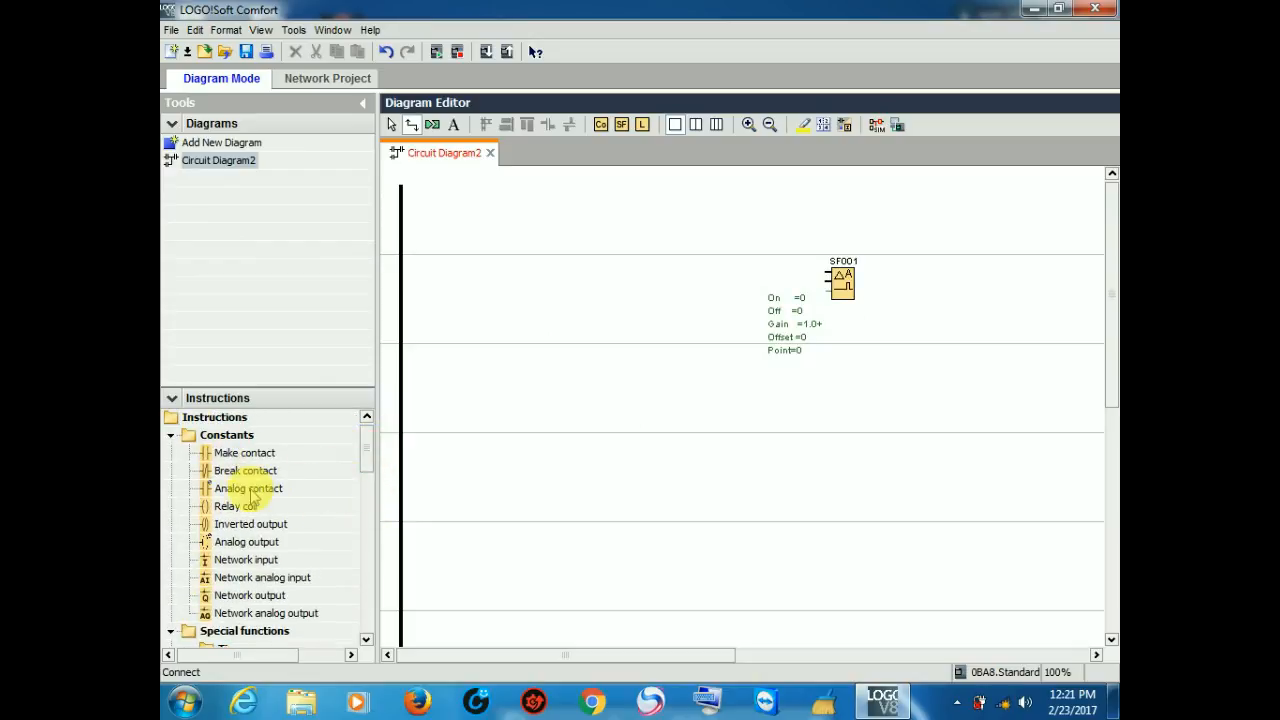
Step: Place two analog contacts assigned to AI1 and AI2 on separate rungs
{"action": "left_click", "coordinate": [248, 488]}
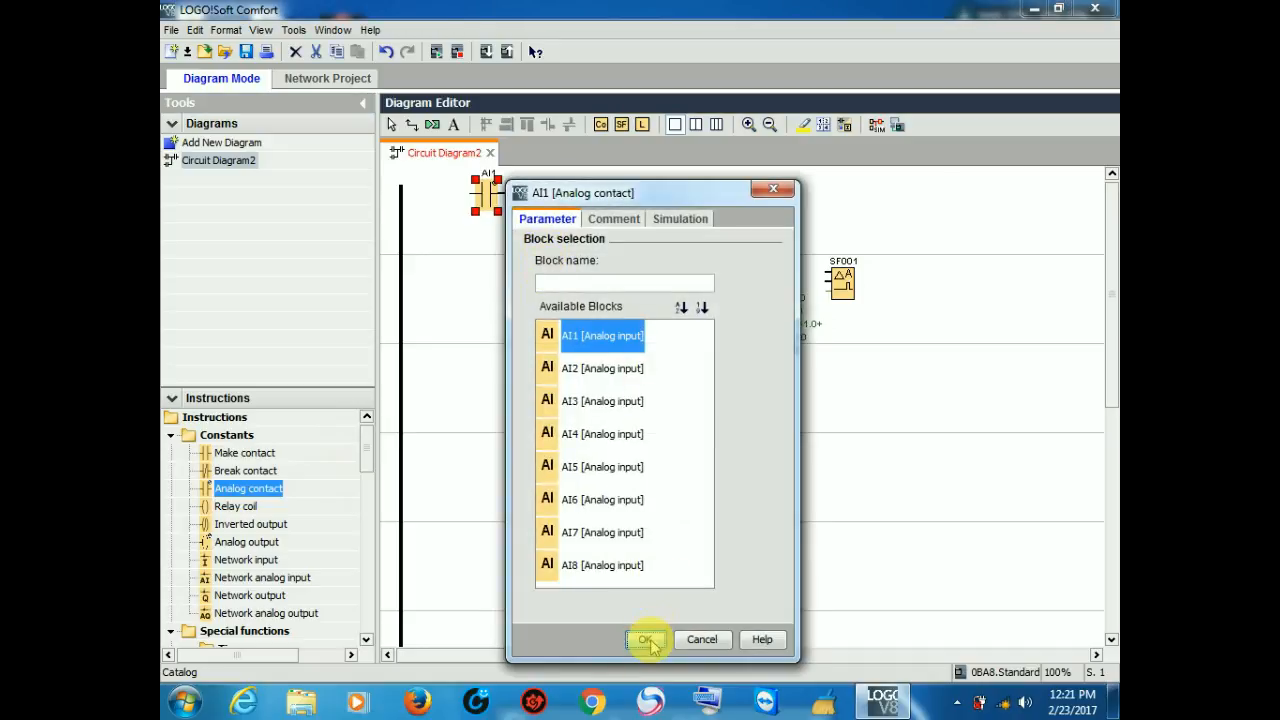
{"action": "left_click", "coordinate": [648, 640]}
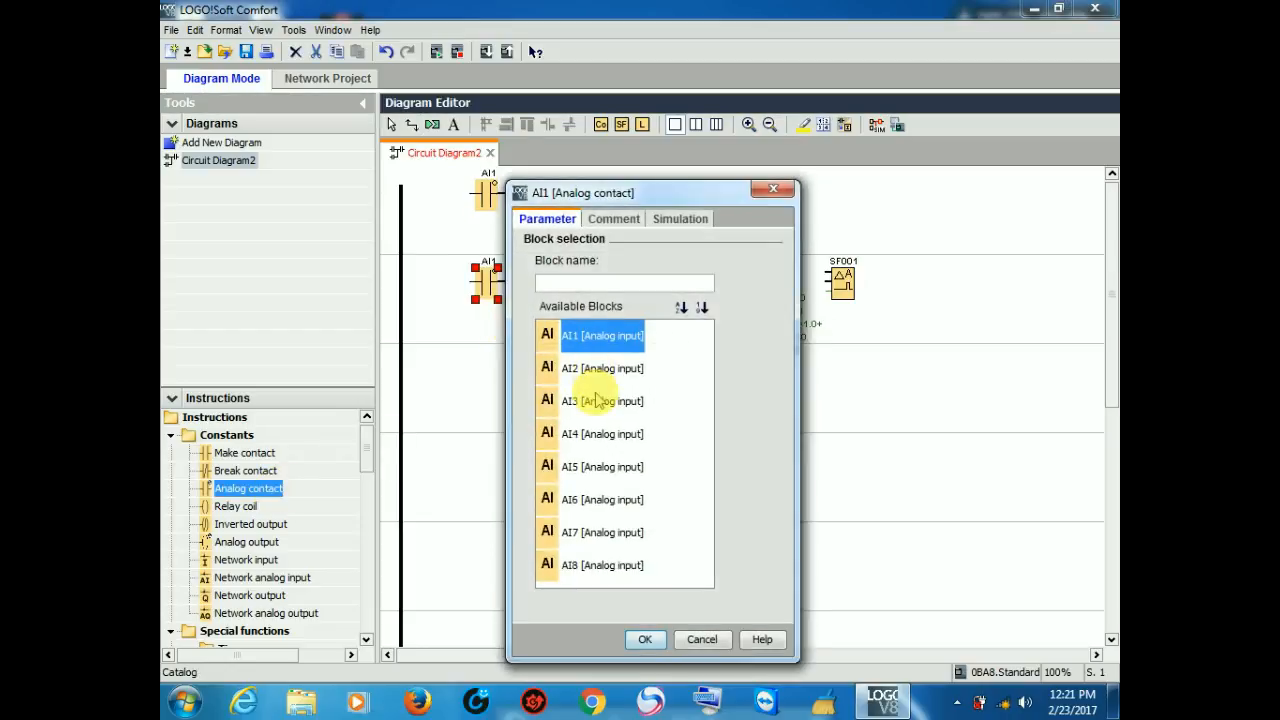
{"action": "left_click", "coordinate": [600, 368]}
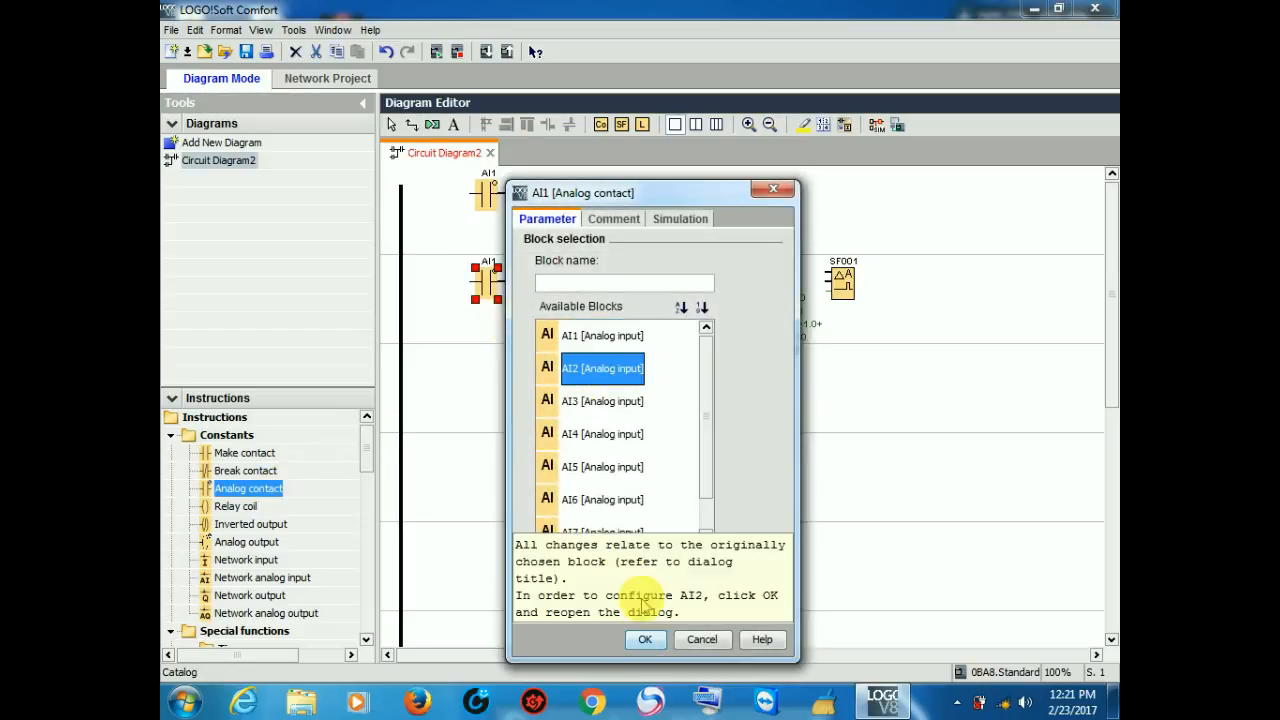
{"action": "left_click", "coordinate": [644, 640]}
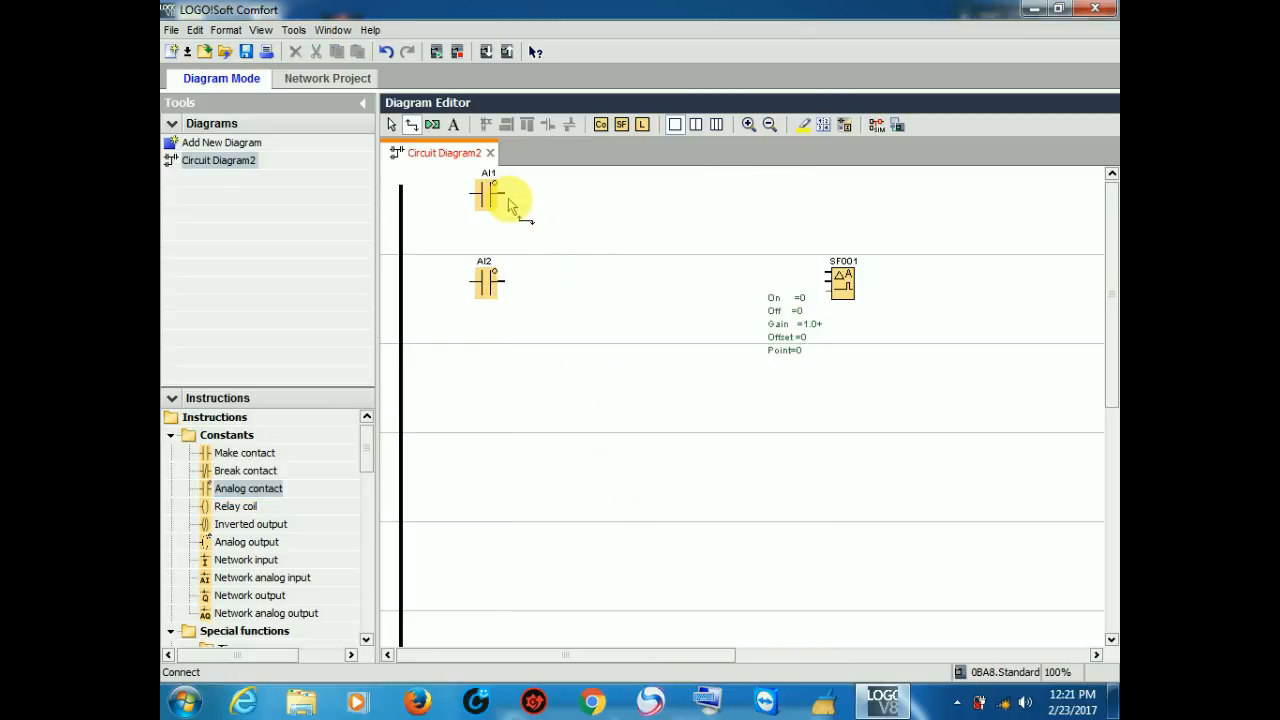
Step: Wire AI1 and AI2 into the comparator's first and second inputs
{"action": "left_click_drag", "start_coordinate": [496, 196], "coordinate": [838, 276]}
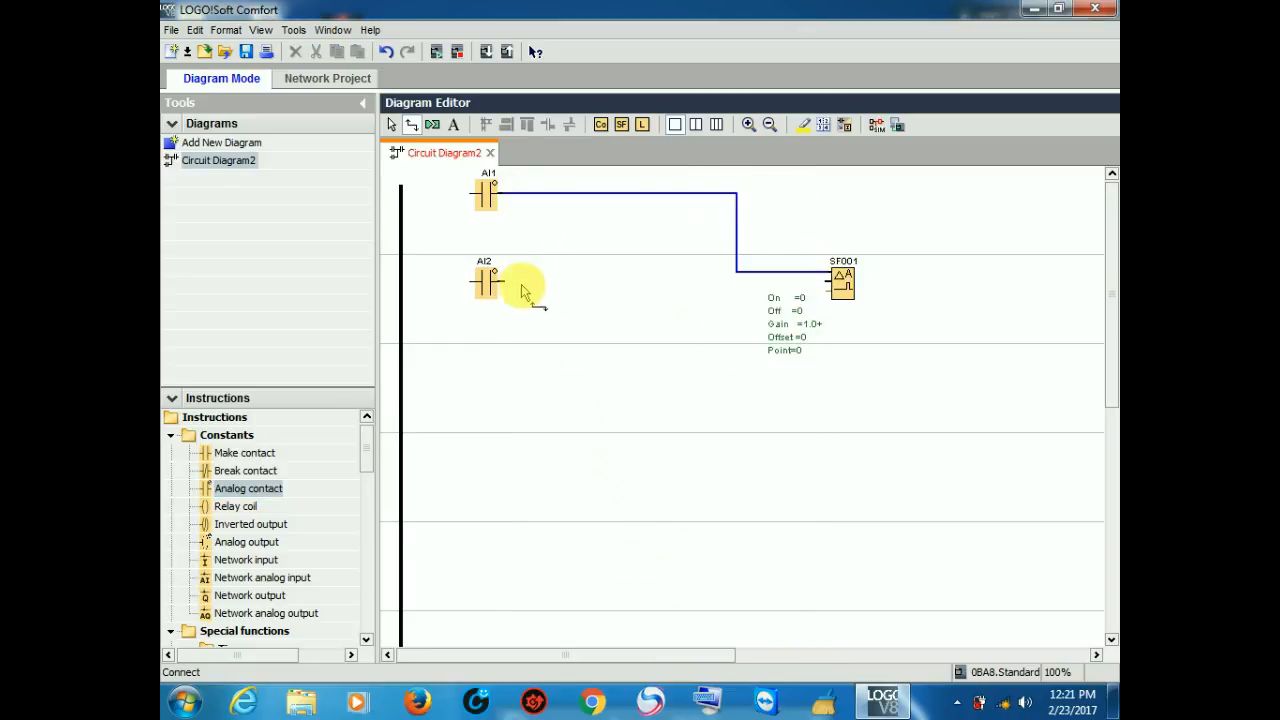
{"action": "left_click_drag", "start_coordinate": [496, 282], "coordinate": [824, 290]}
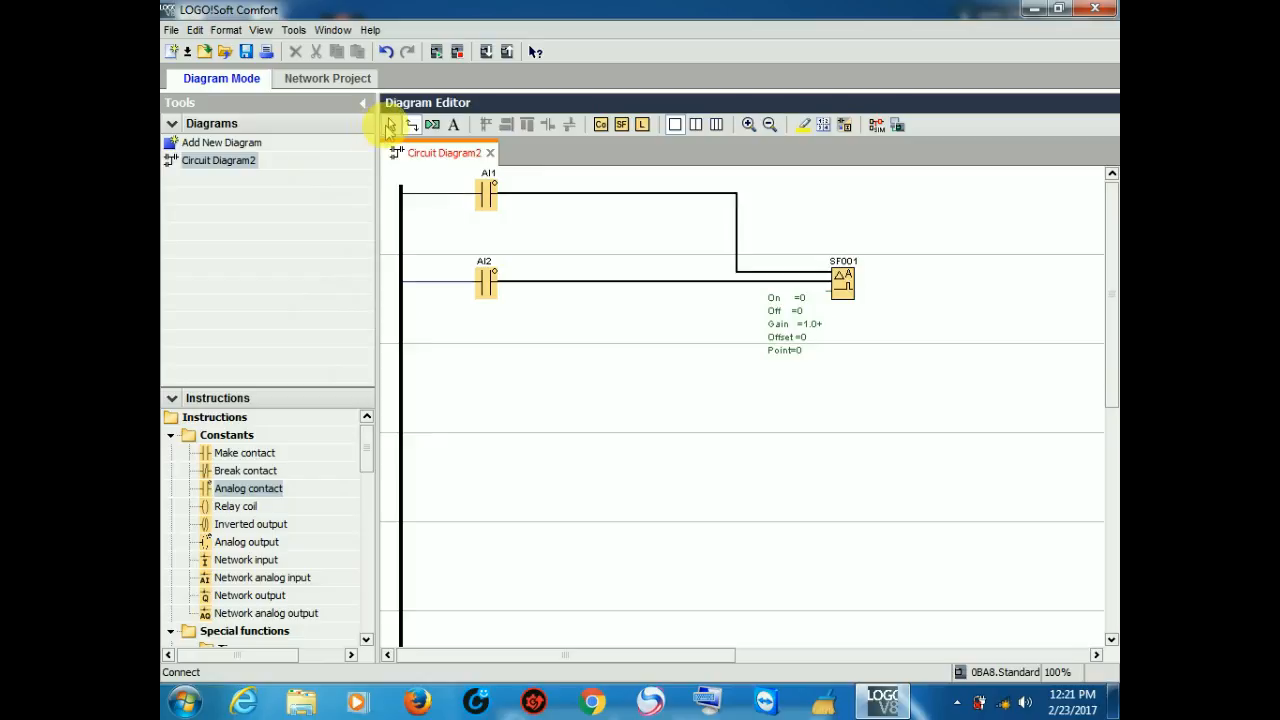
Step: Give comparator SF001 a switch-on threshold of 400 in its parameter settings
{"action": "double_click", "coordinate": [844, 280]}
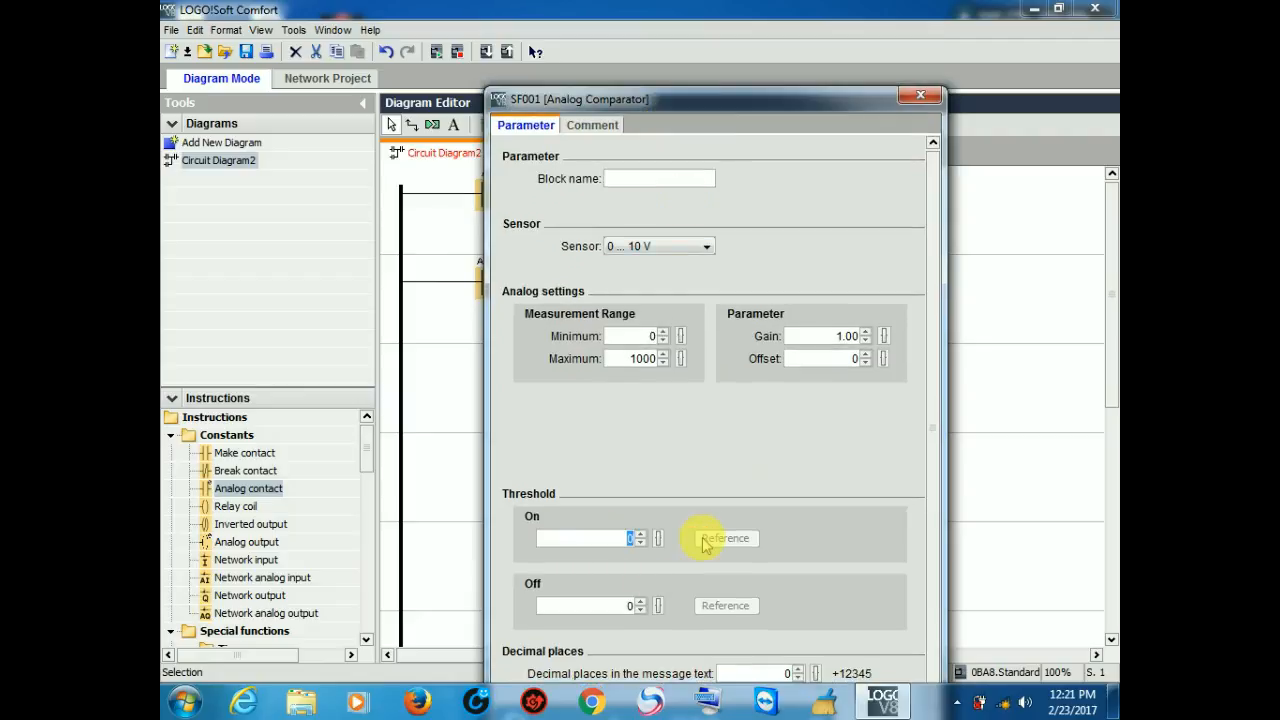
{"action": "type", "text": "400"}
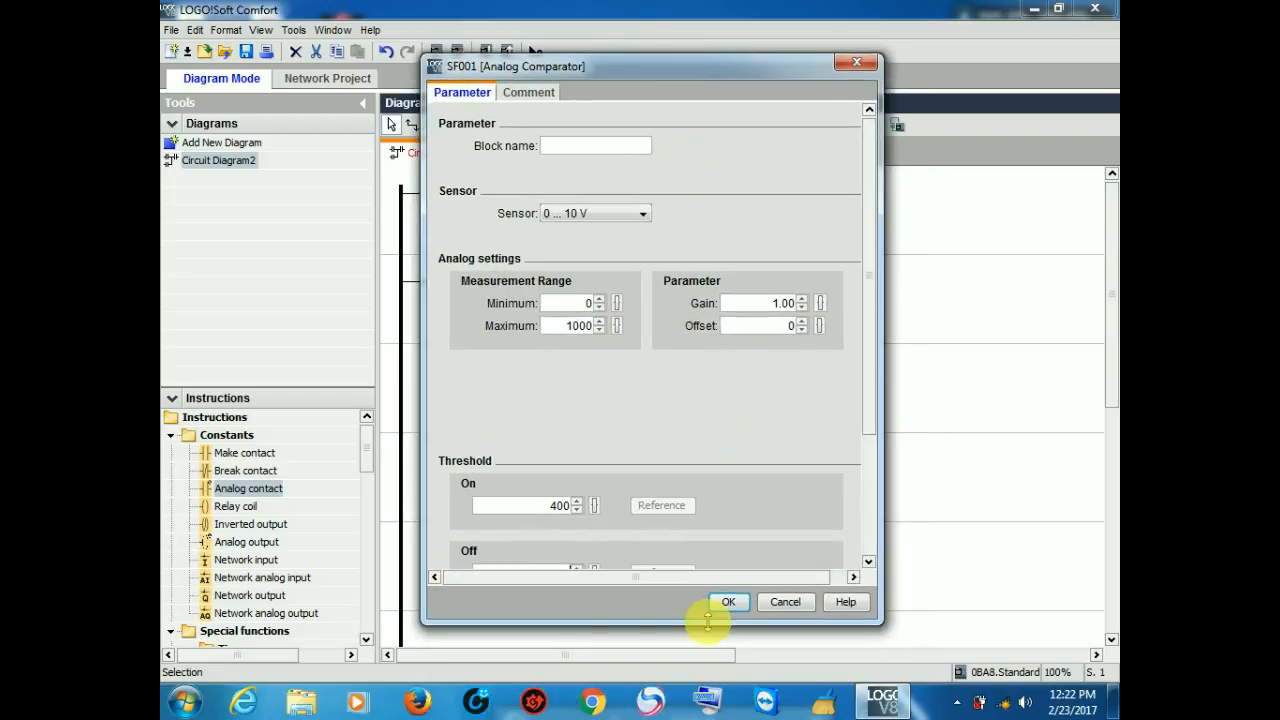
{"action": "left_click", "coordinate": [728, 600]}
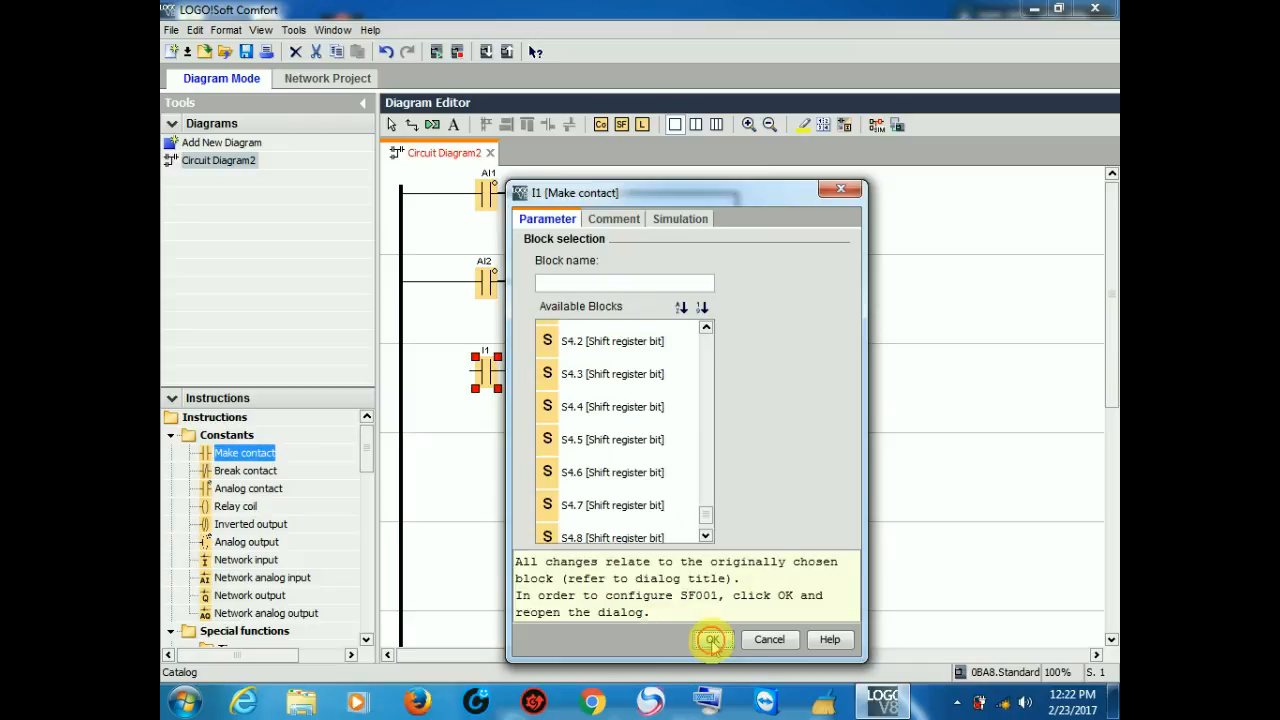
Step: Assign the new make contact on the third rung to block SF001
{"action": "left_click", "coordinate": [712, 640]}
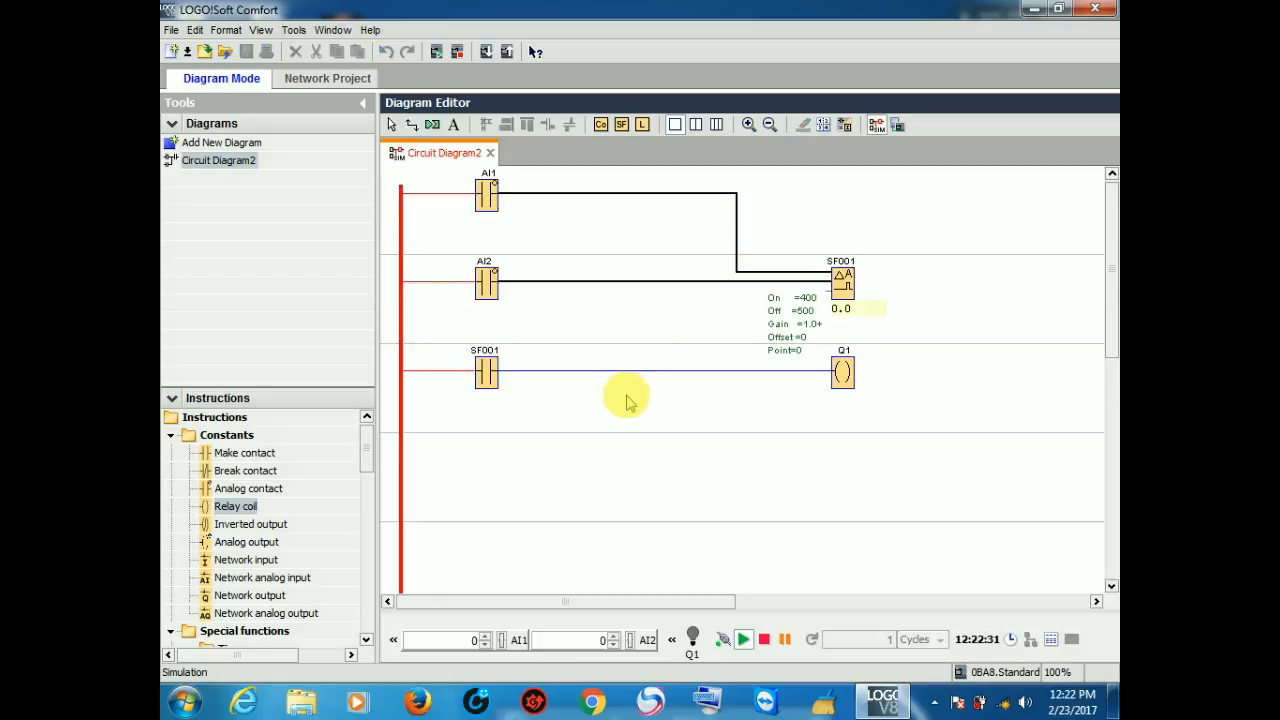
{"action": "mouse_move", "coordinate": [604, 450]}
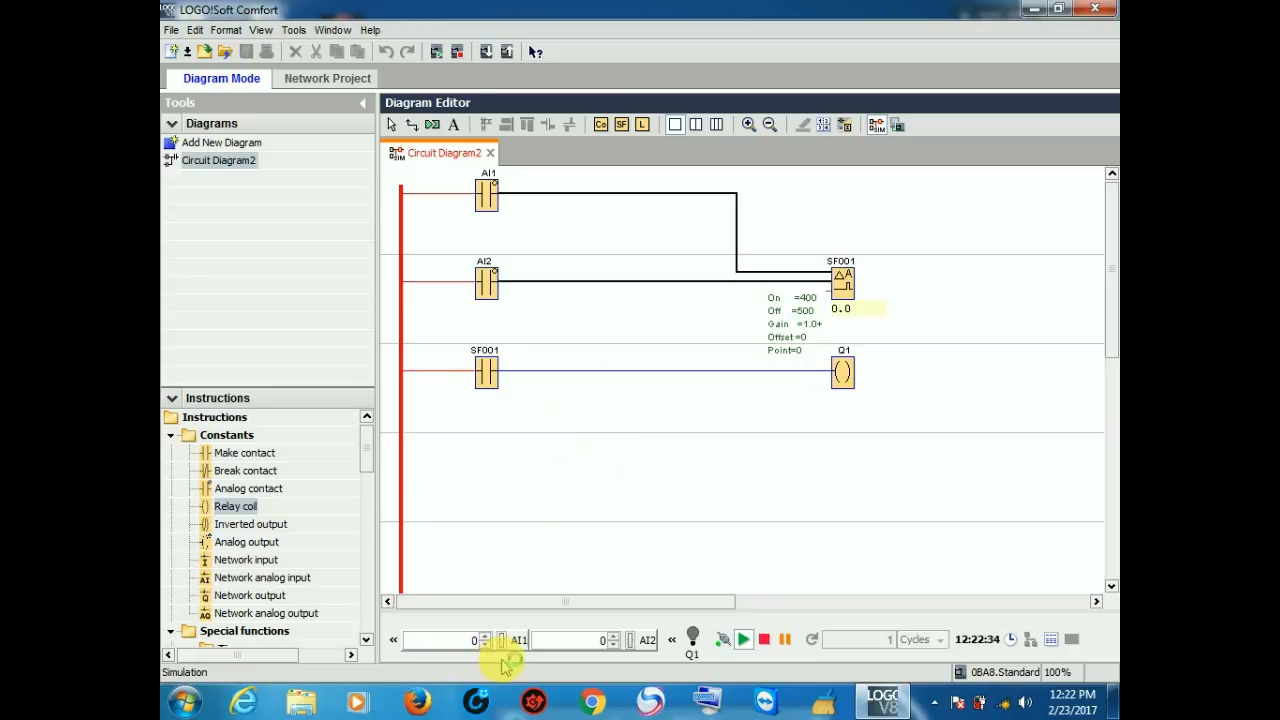
{"action": "mouse_move", "coordinate": [656, 660]}
{"action": "type", "text": "40"}
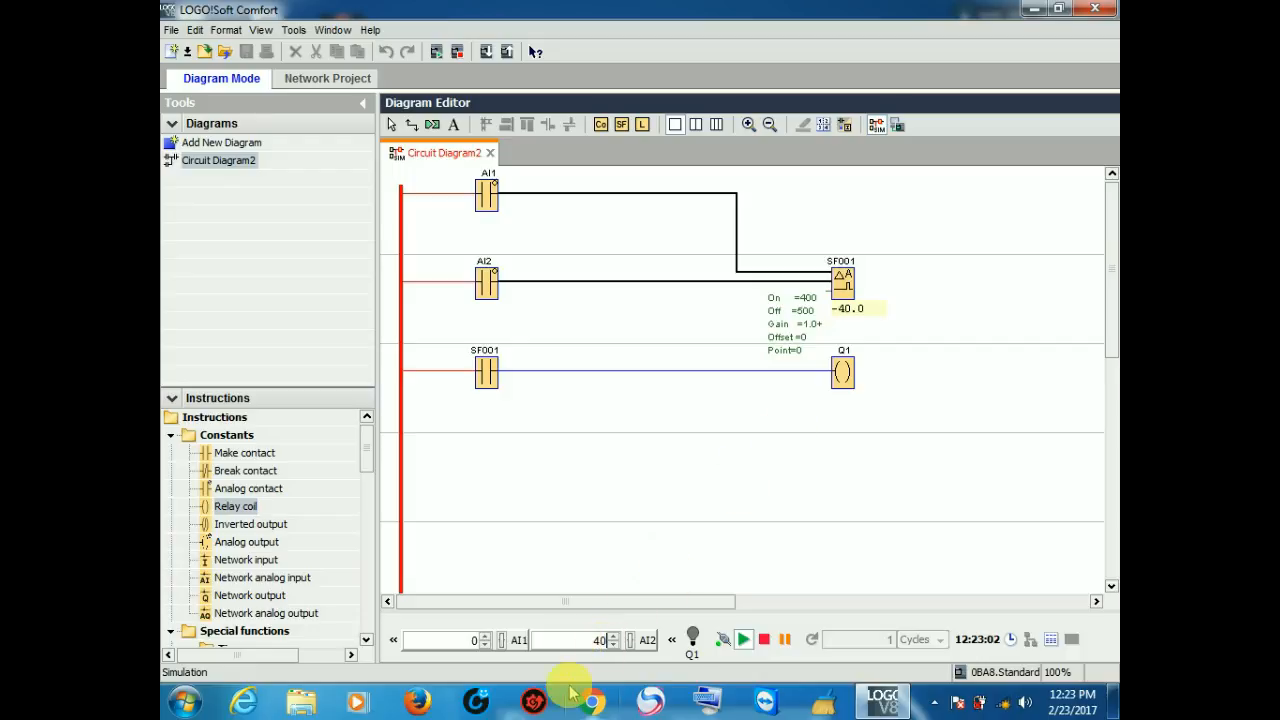
{"action": "mouse_move", "coordinate": [470, 624]}
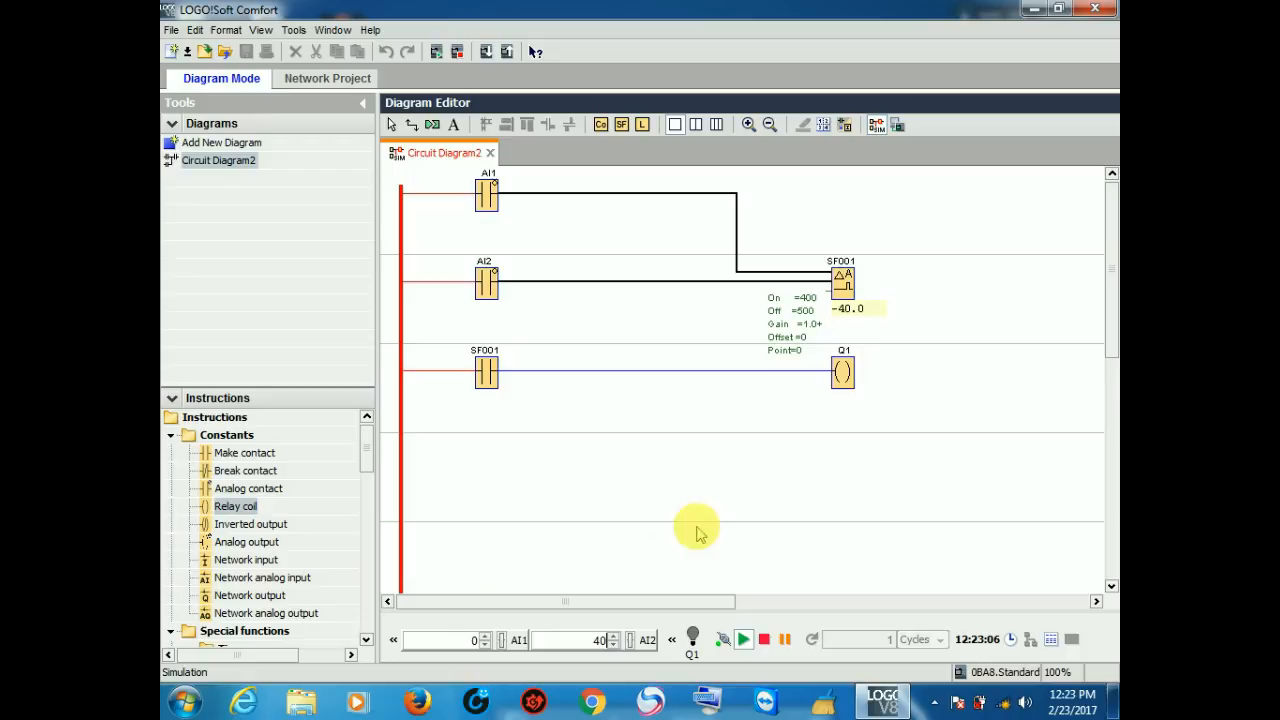
{"action": "mouse_move", "coordinate": [556, 498]}
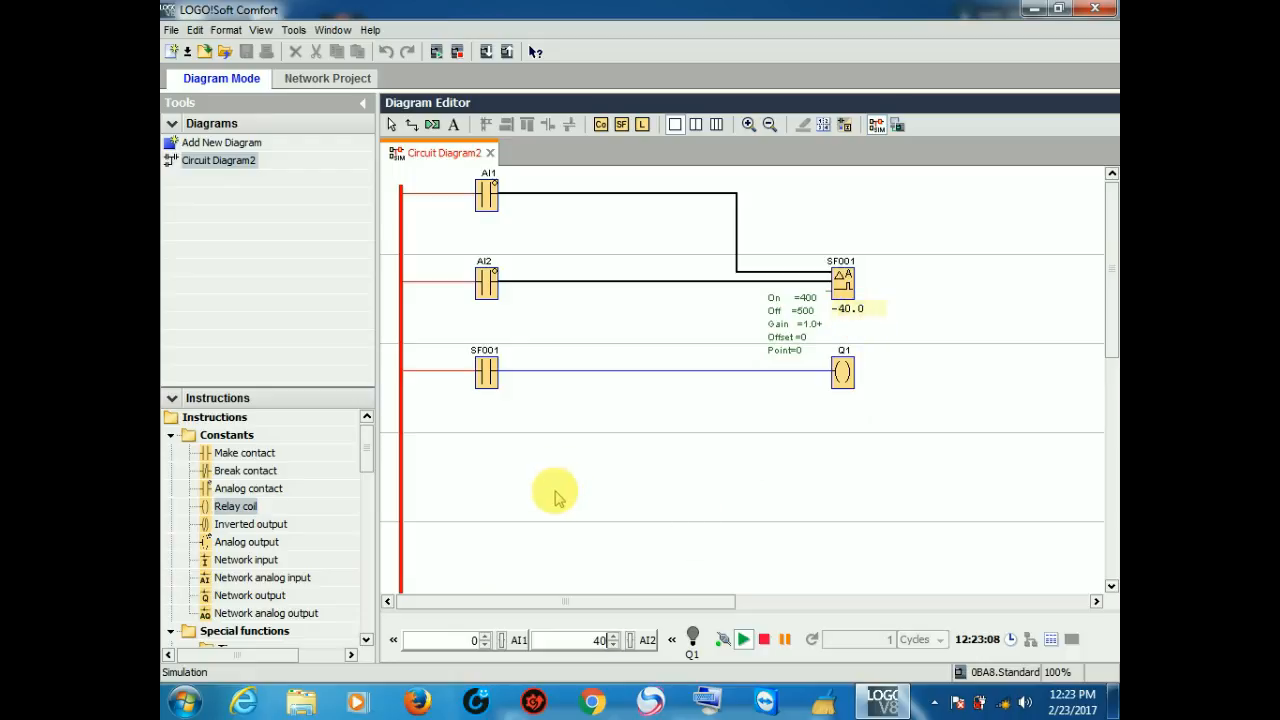
Step: Stop simulation, review SF001's On 400 / Off 500 thresholds and keep them
{"action": "left_click", "coordinate": [764, 640]}
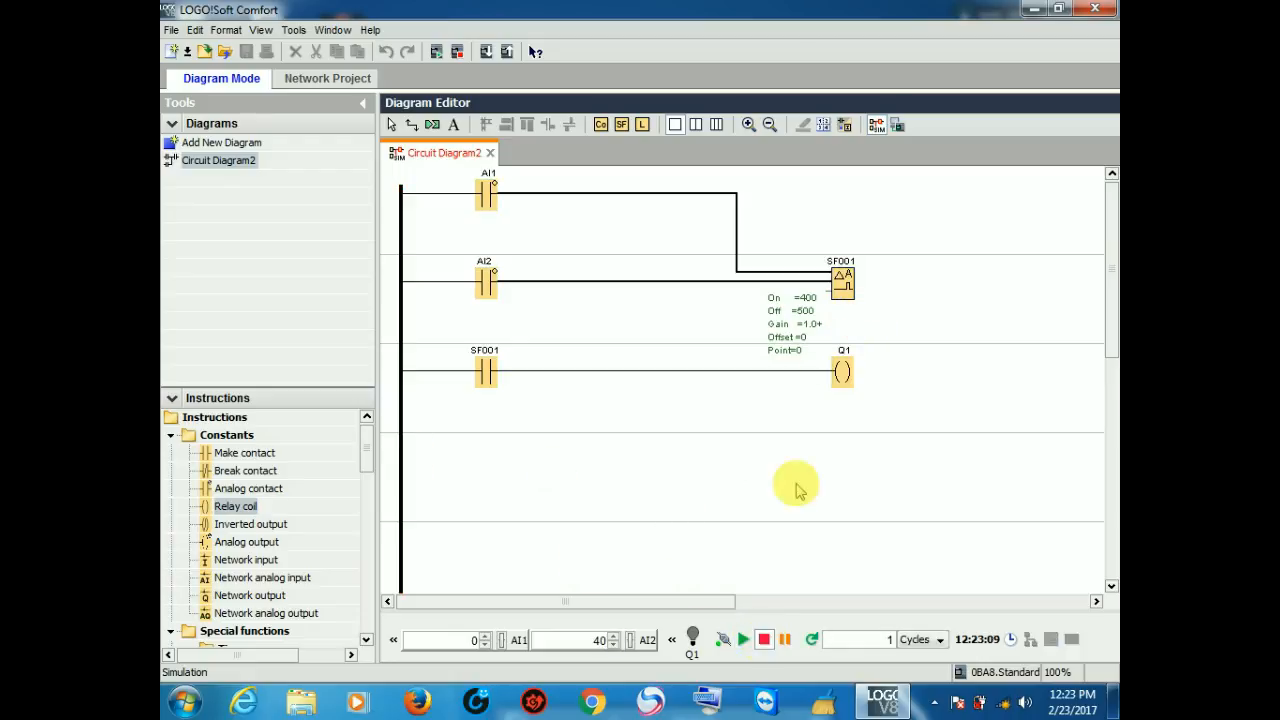
{"action": "double_click", "coordinate": [844, 284]}
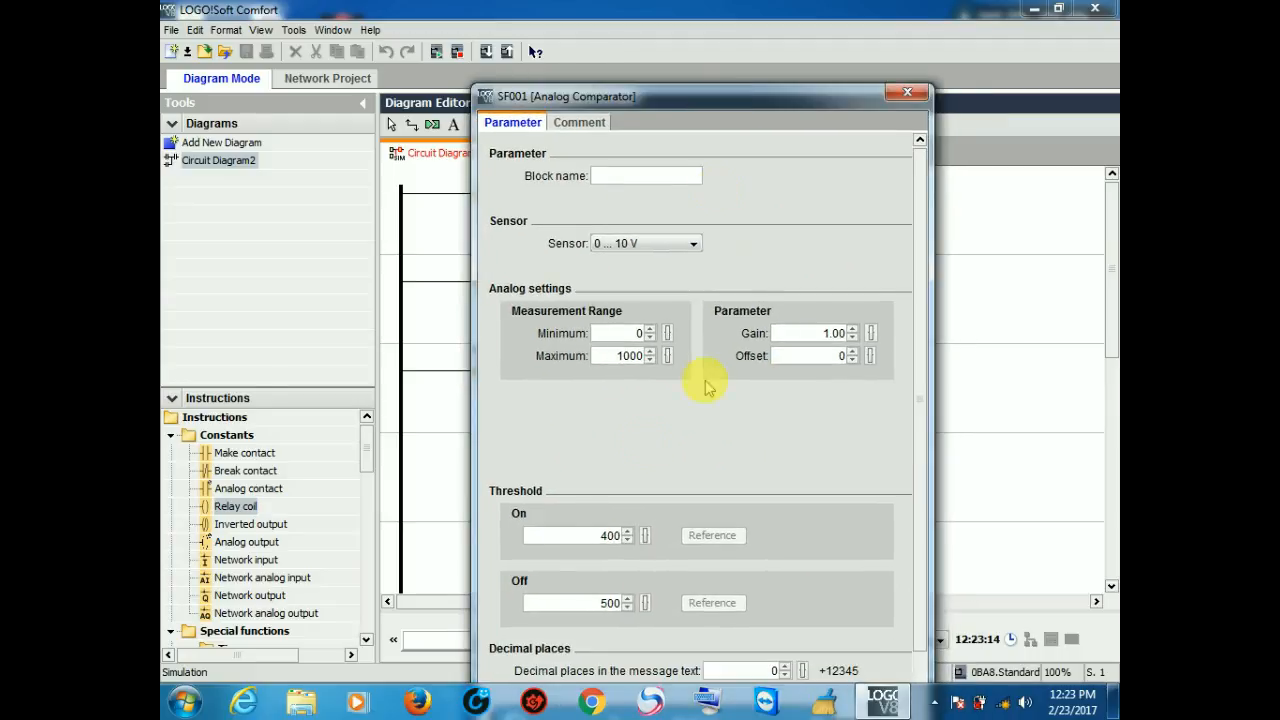
{"action": "mouse_move", "coordinate": [516, 616]}
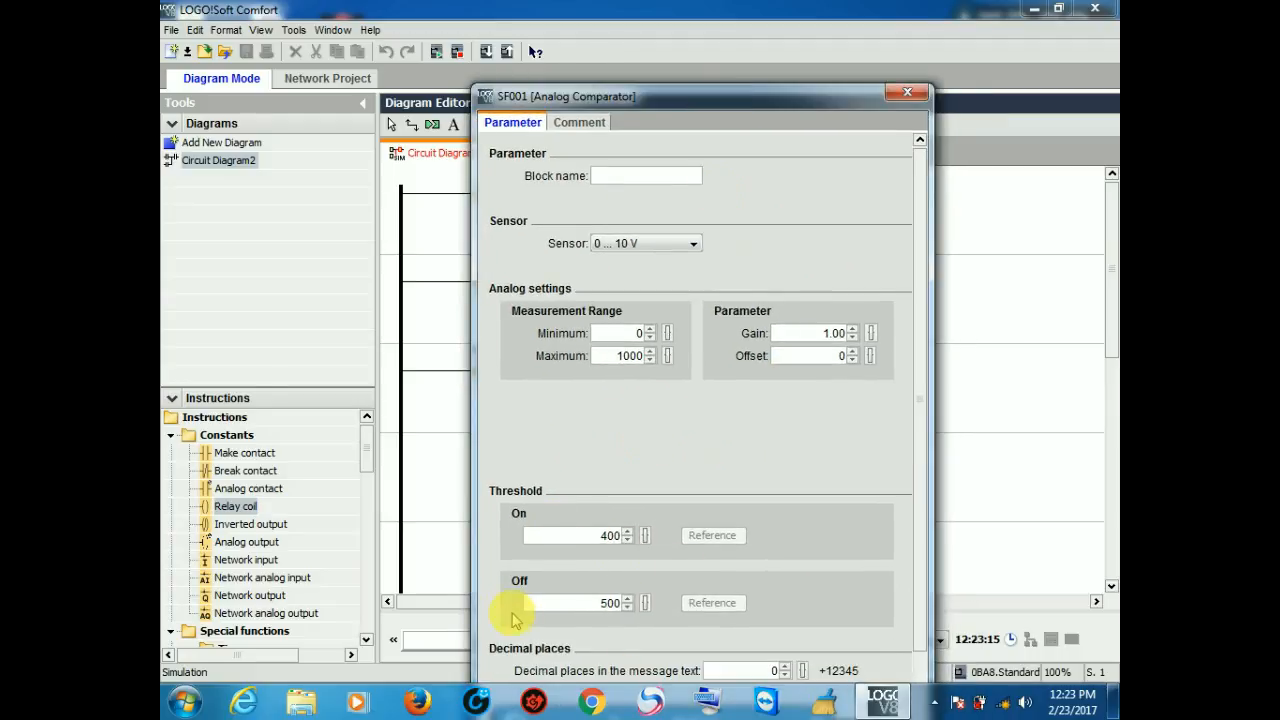
{"action": "mouse_move", "coordinate": [758, 98]}
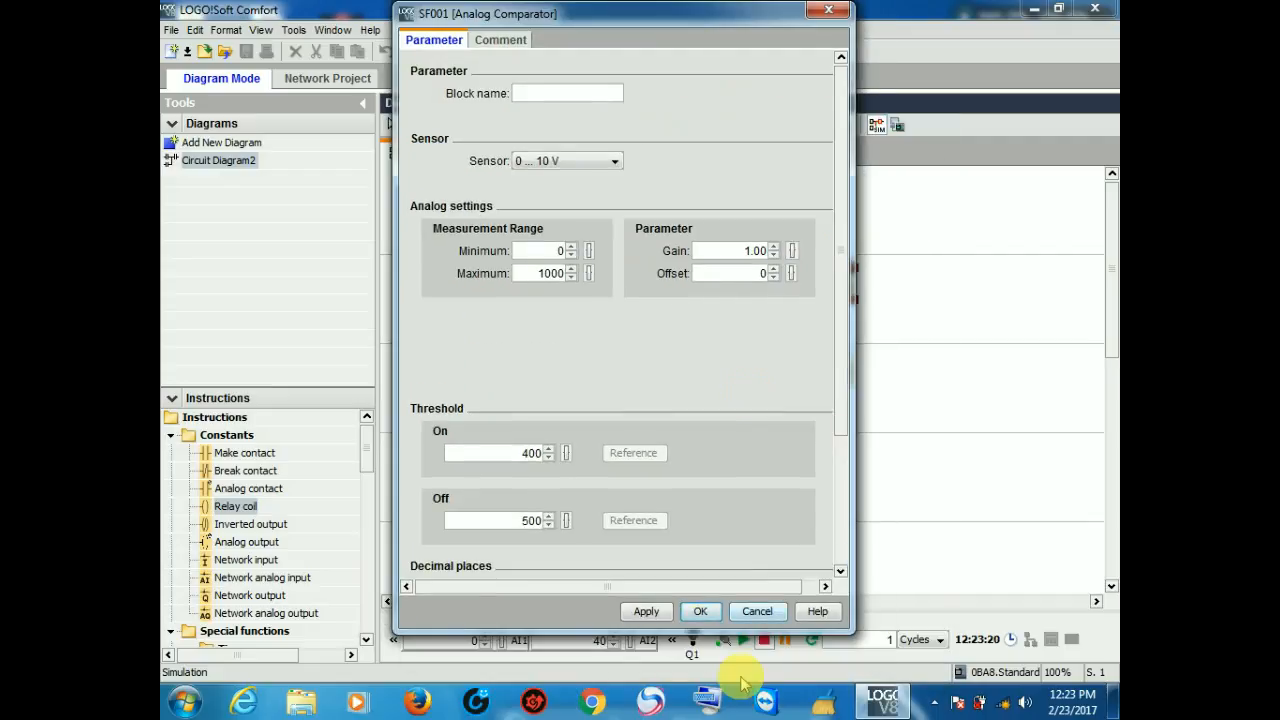
{"action": "left_click", "coordinate": [700, 612]}
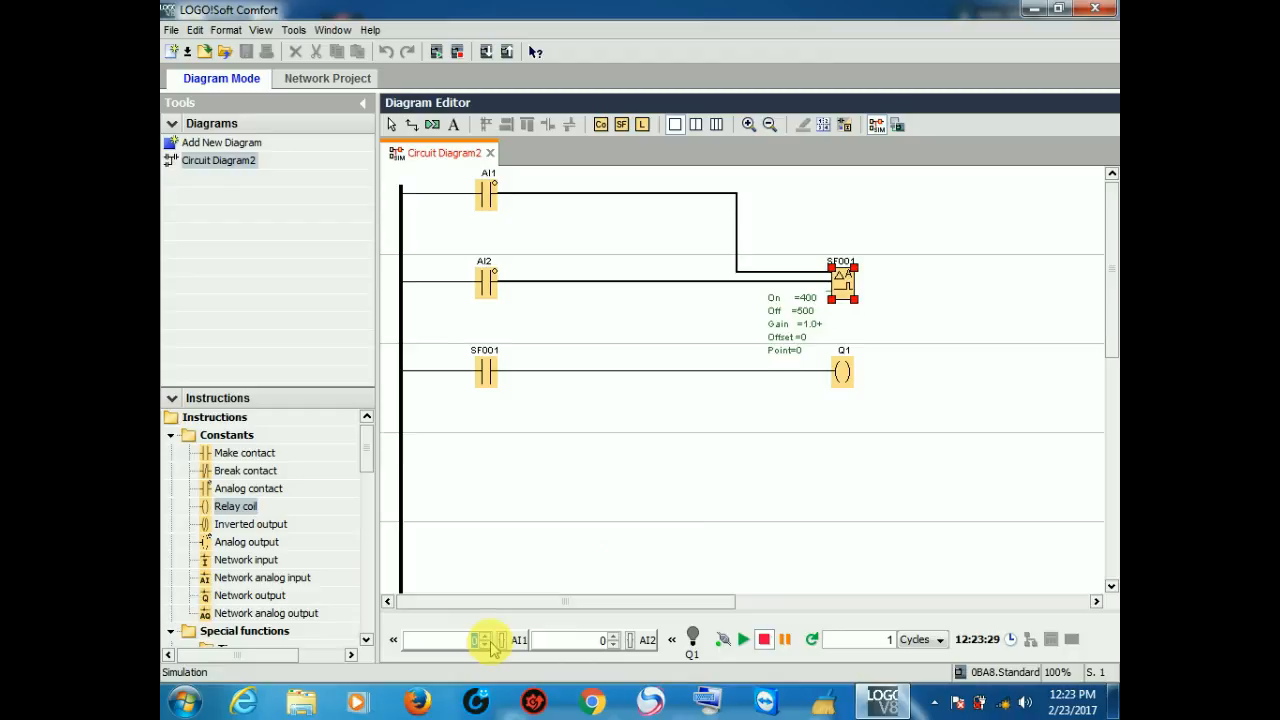
Step: Enter 400 as the AI1 simulation value so the comparator reads 400.0
{"action": "left_click", "coordinate": [484, 640]}
{"action": "type", "text": "400"}
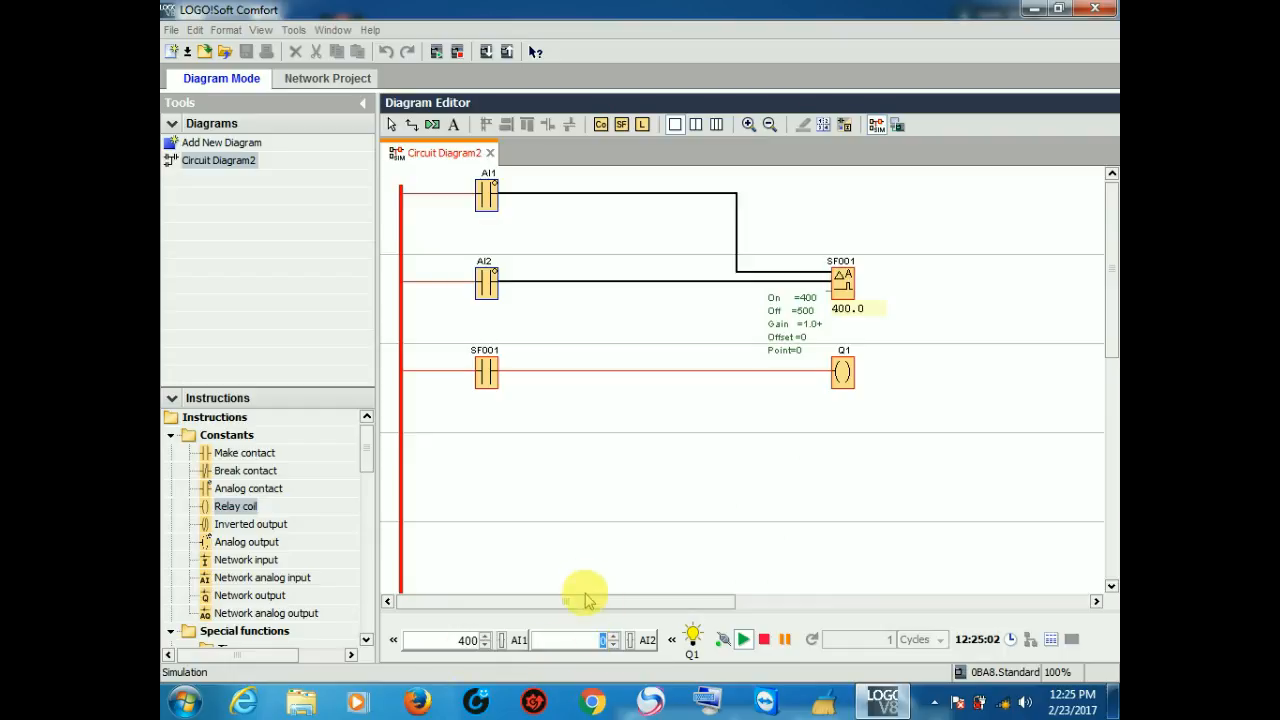
{"action": "mouse_move", "coordinate": [830, 324]}
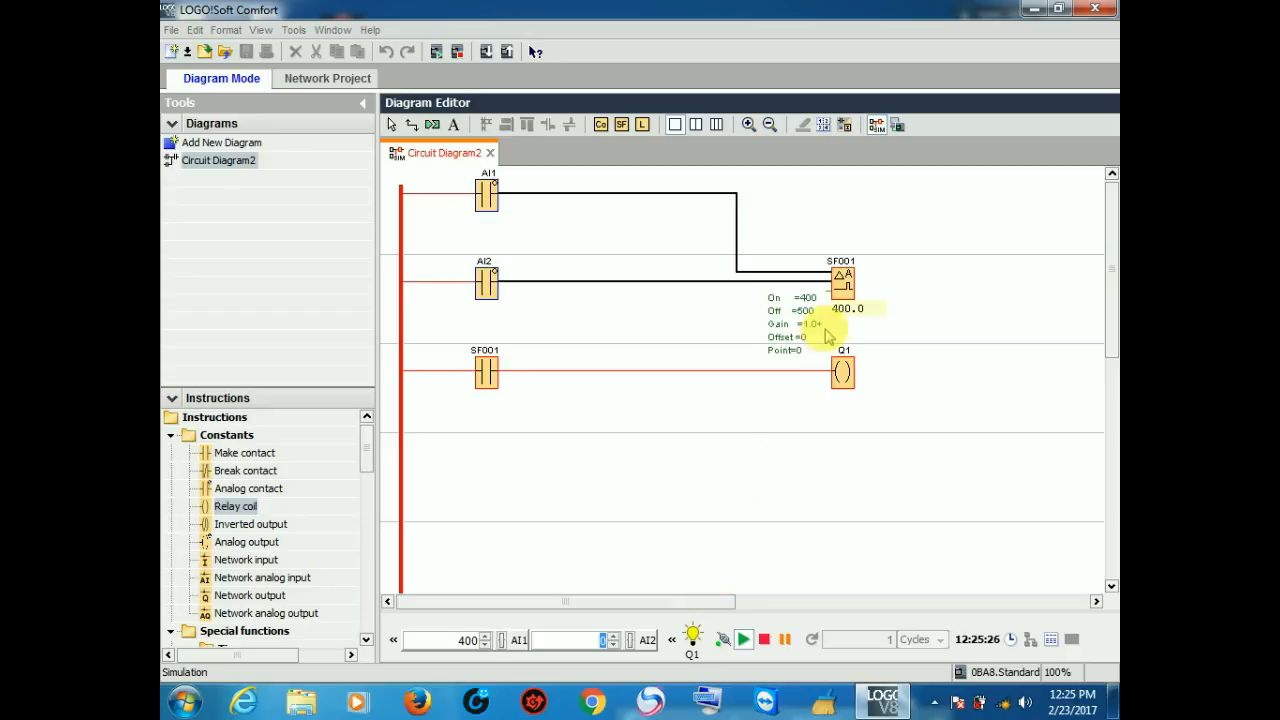
{"action": "mouse_move", "coordinate": [836, 328]}
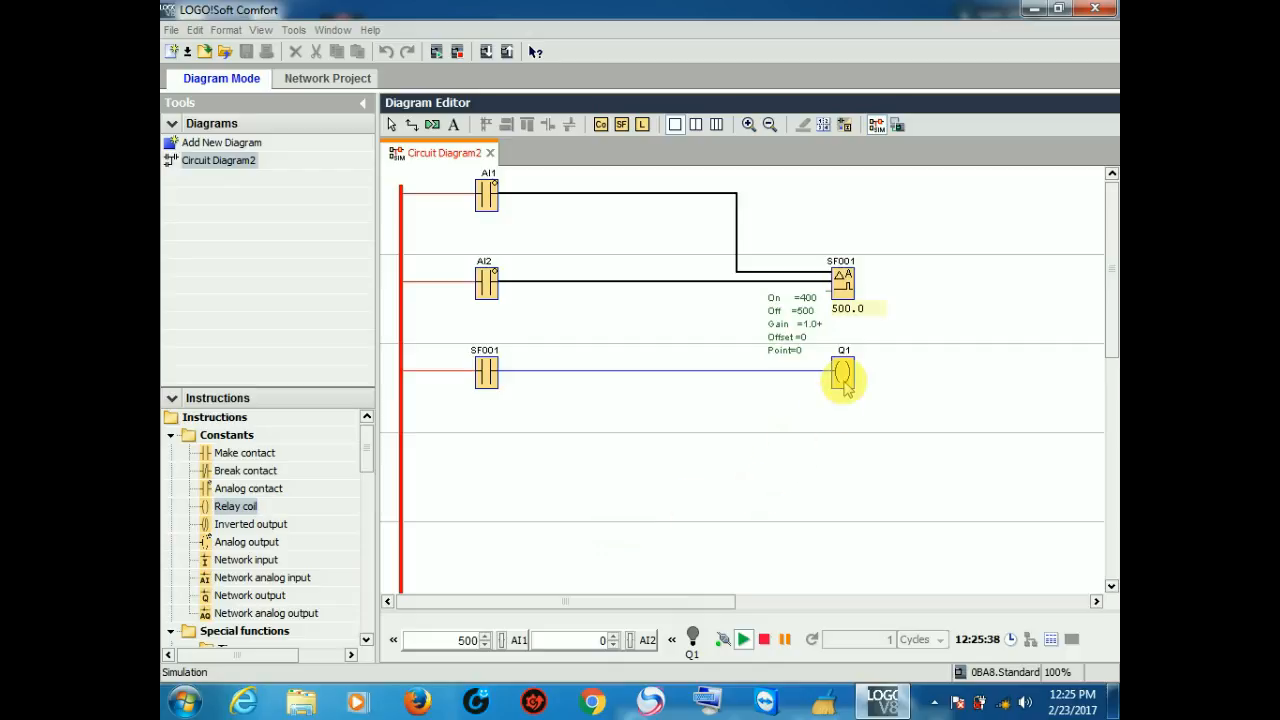
{"action": "mouse_move", "coordinate": [844, 378]}
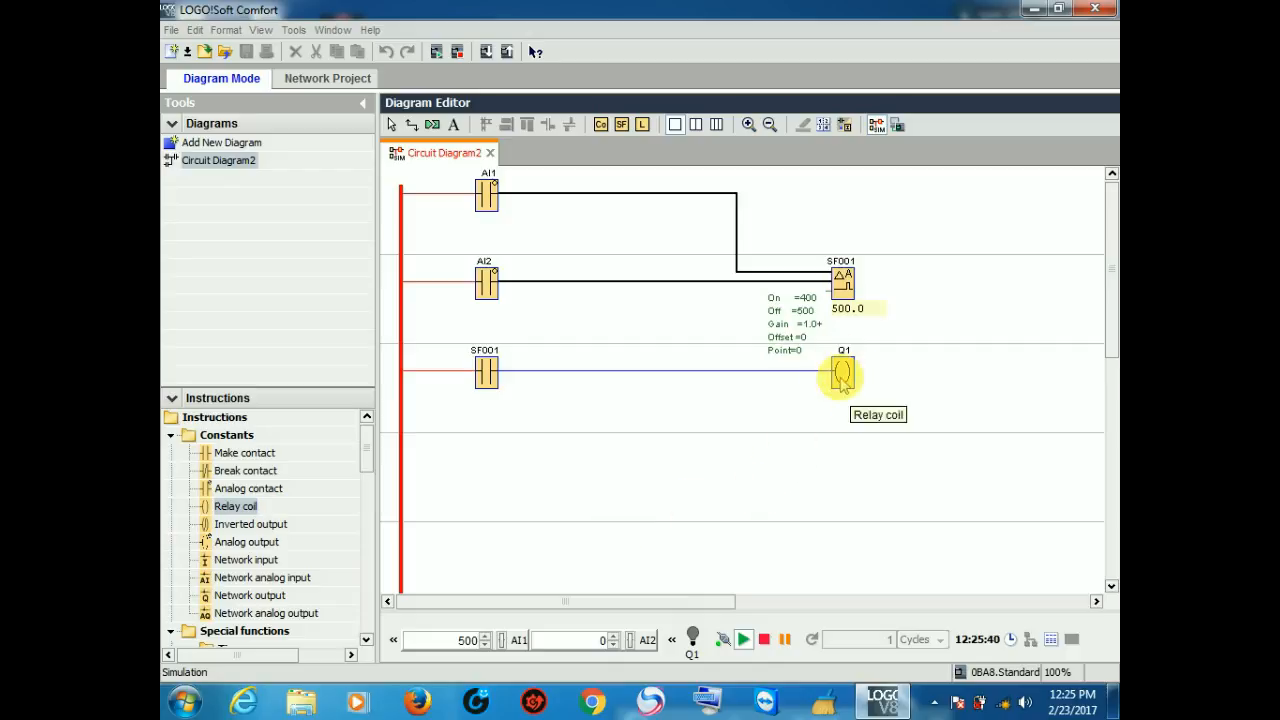
{"action": "mouse_move", "coordinate": [610, 450]}
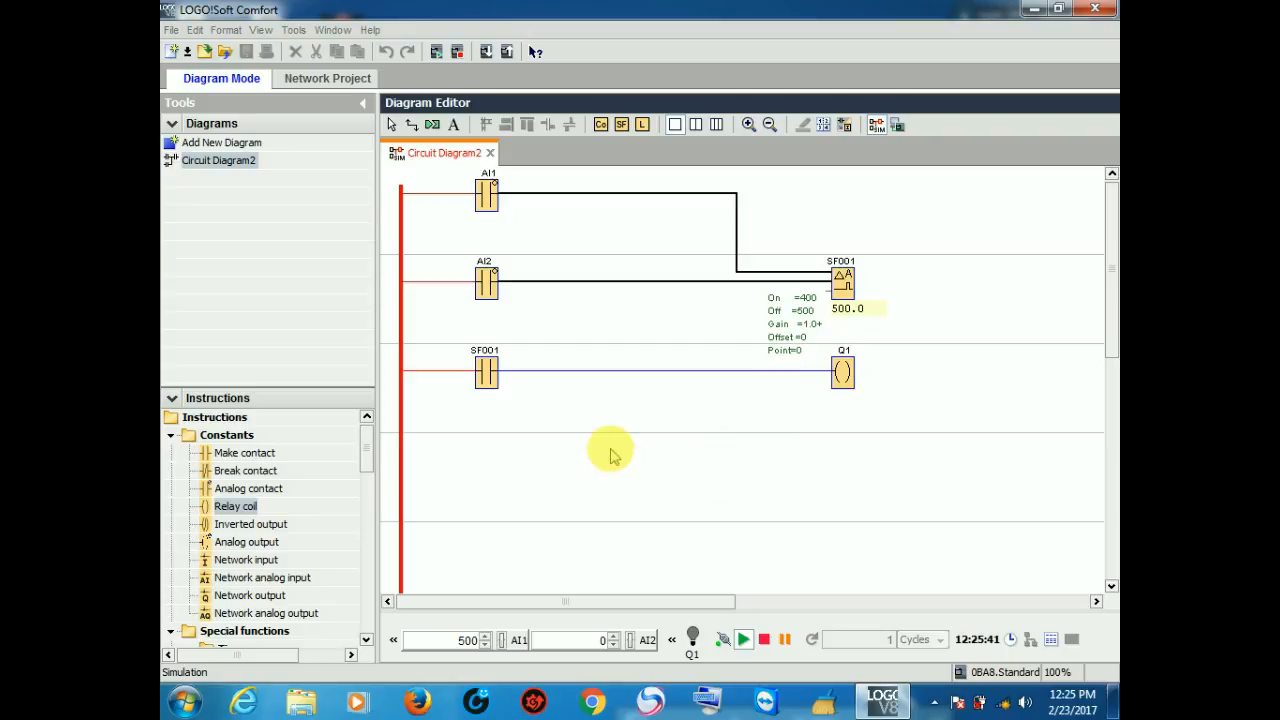
{"action": "mouse_move", "coordinate": [744, 358]}
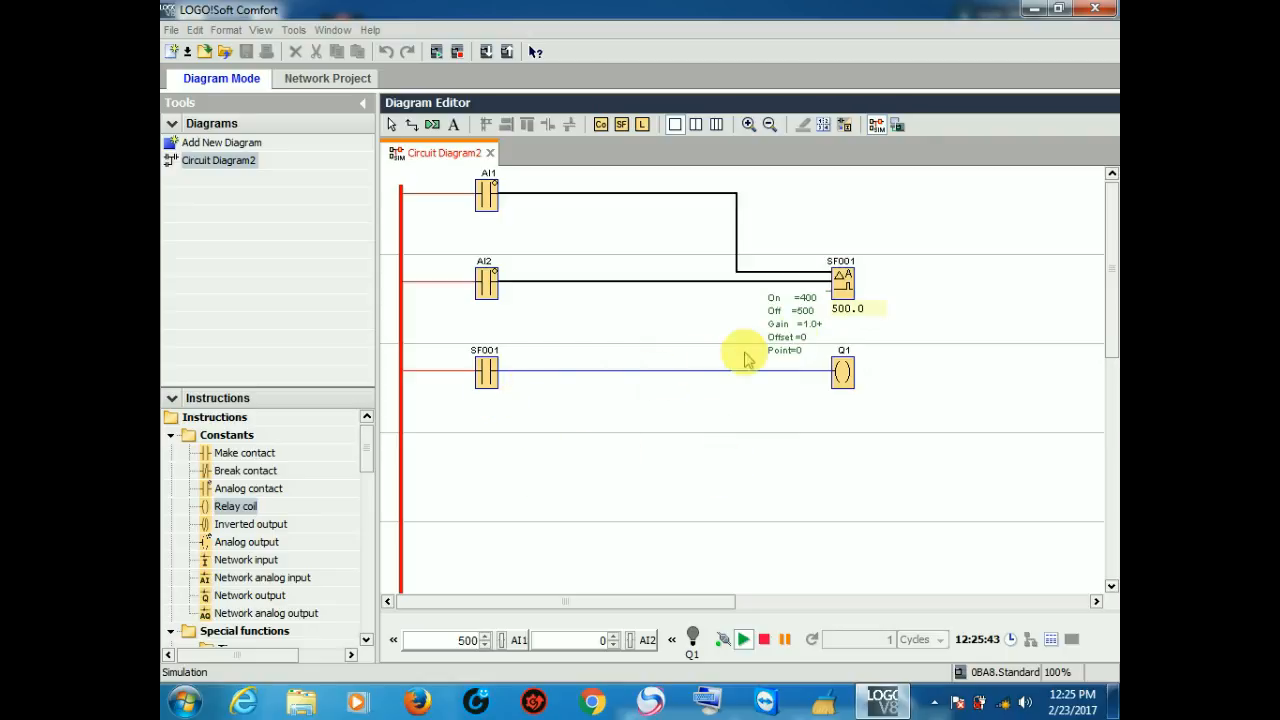
{"action": "mouse_move", "coordinate": [488, 374]}
{"action": "type", "text": "400"}
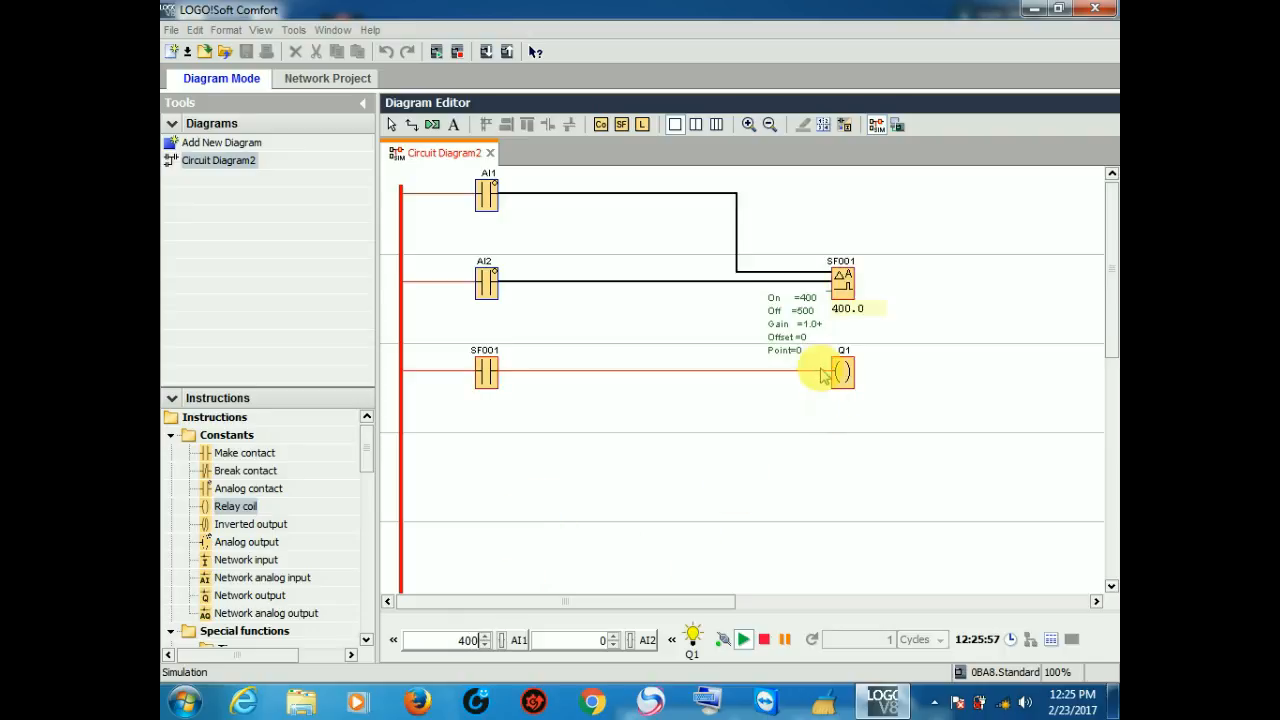
{"action": "mouse_move", "coordinate": [836, 438]}
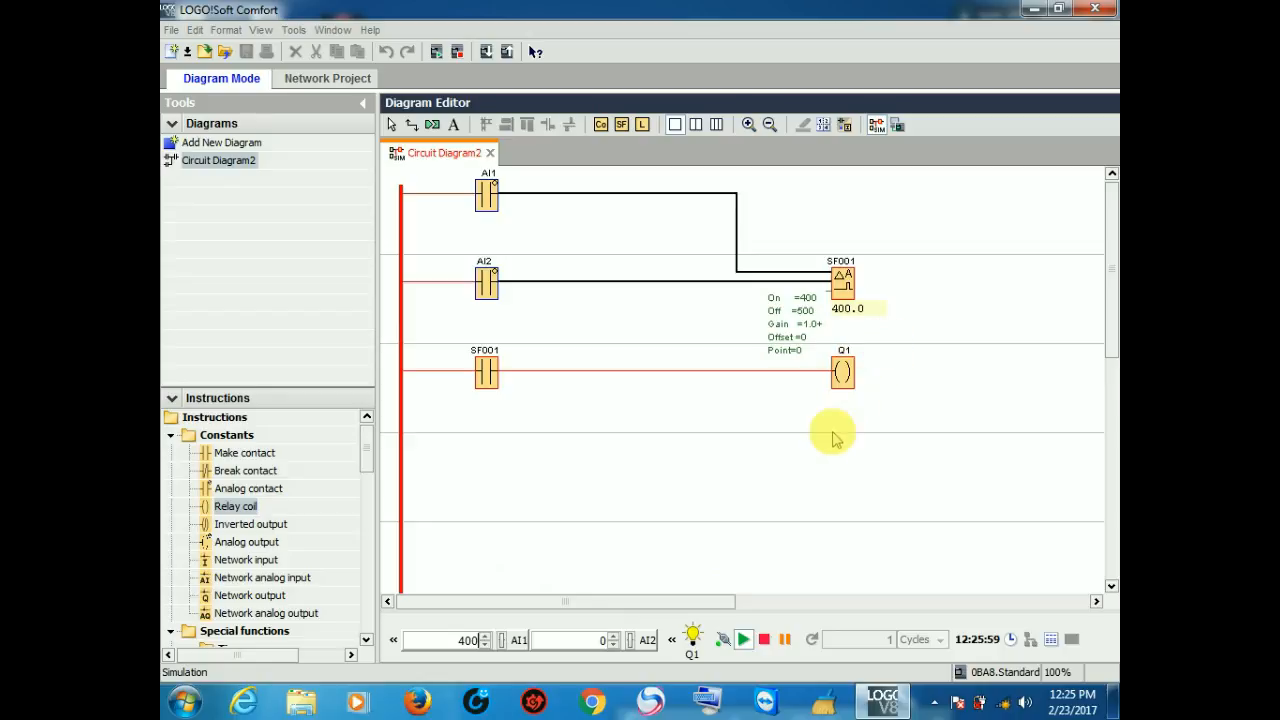
{"action": "mouse_move", "coordinate": [708, 512]}
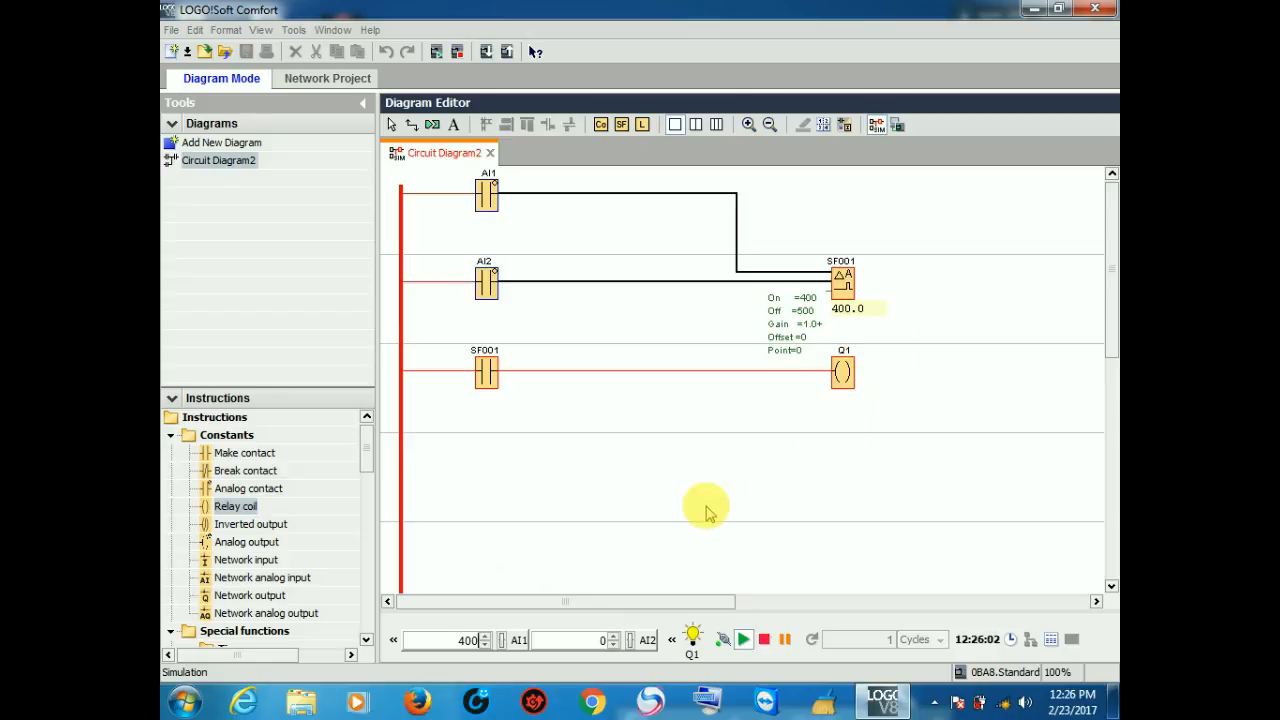